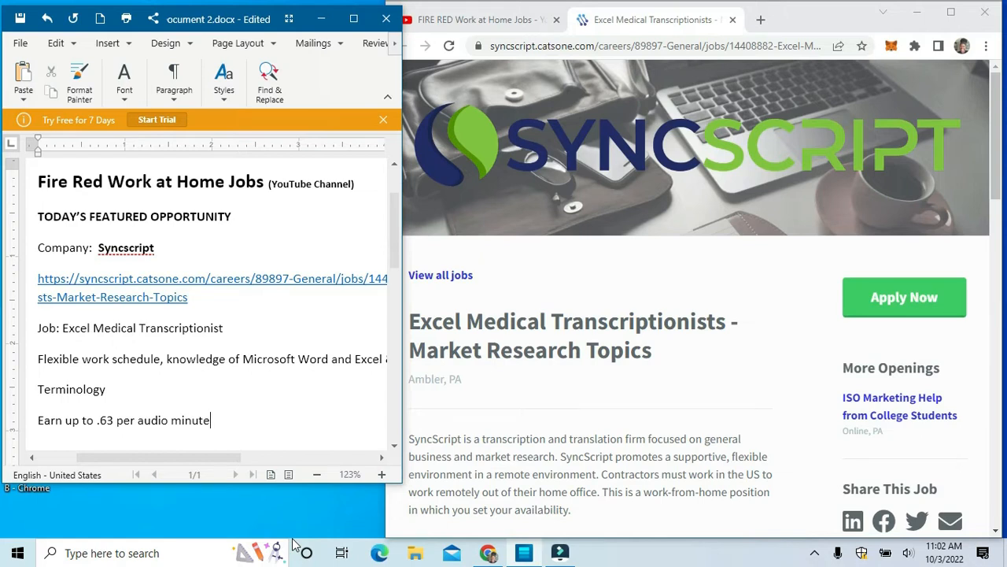
mouse_move(395, 236)
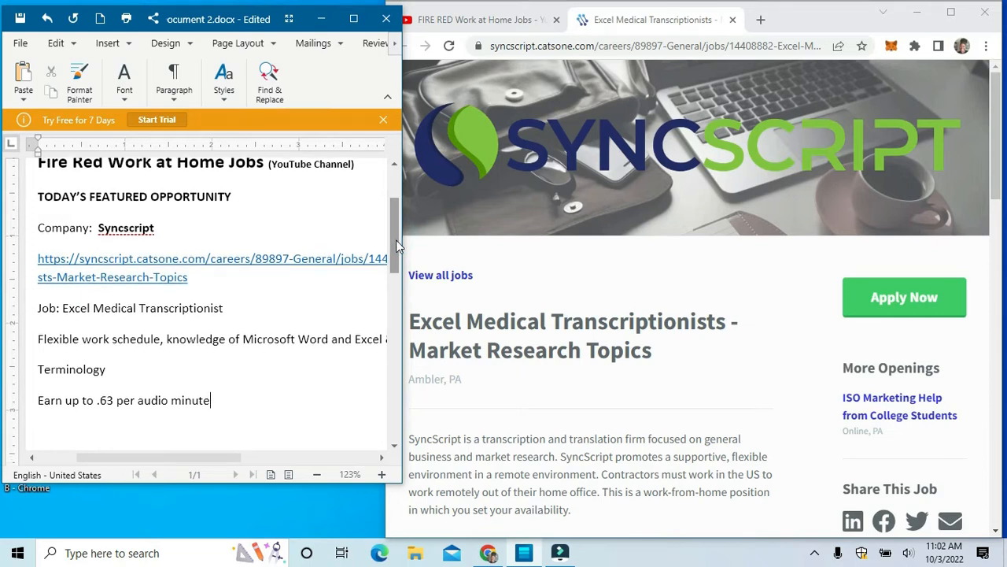
Step: Scroll the SyncScript posting down through the Position Requirements list
scroll("down", 3)
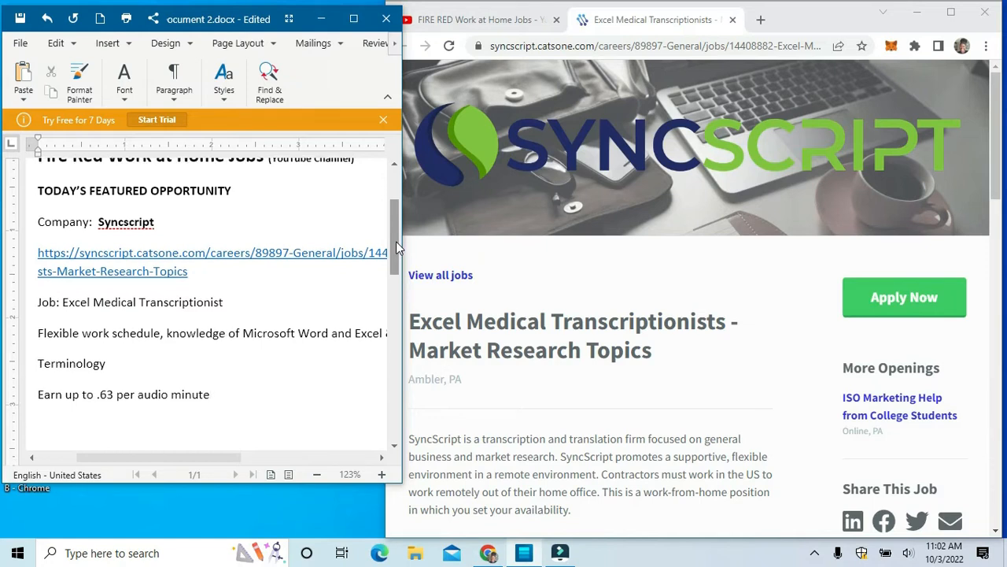
scroll("down", 3)
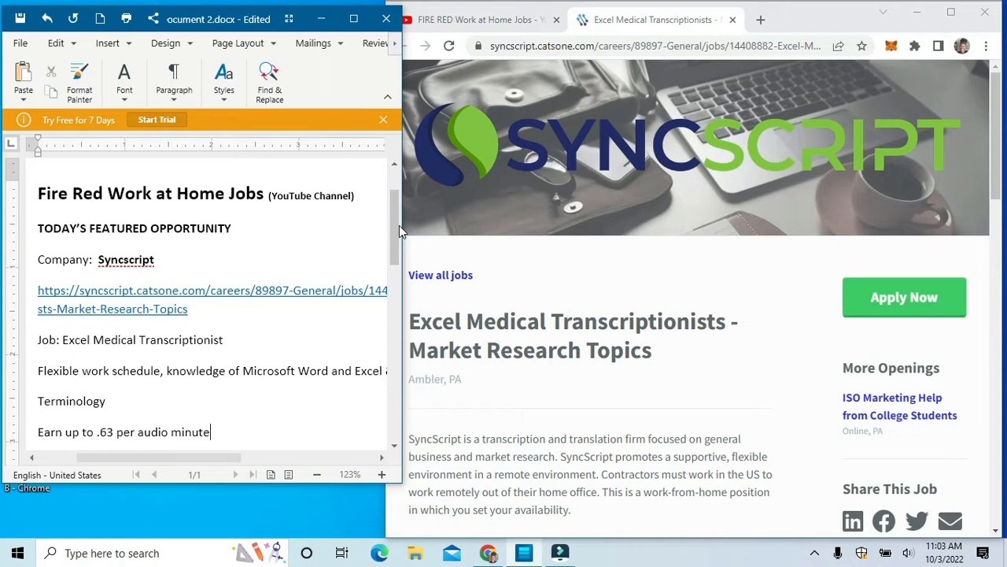
mouse_move(636, 307)
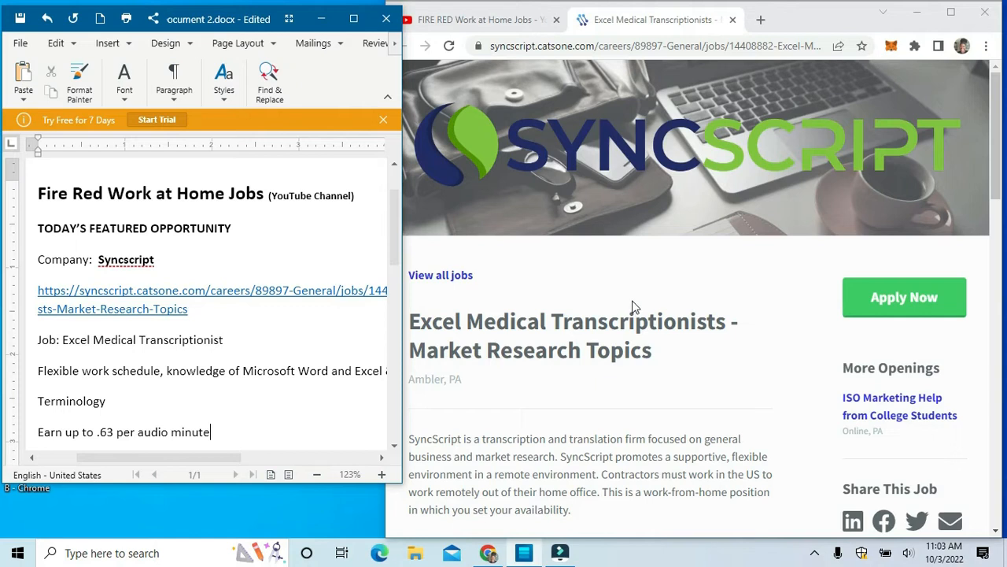
mouse_move(992, 118)
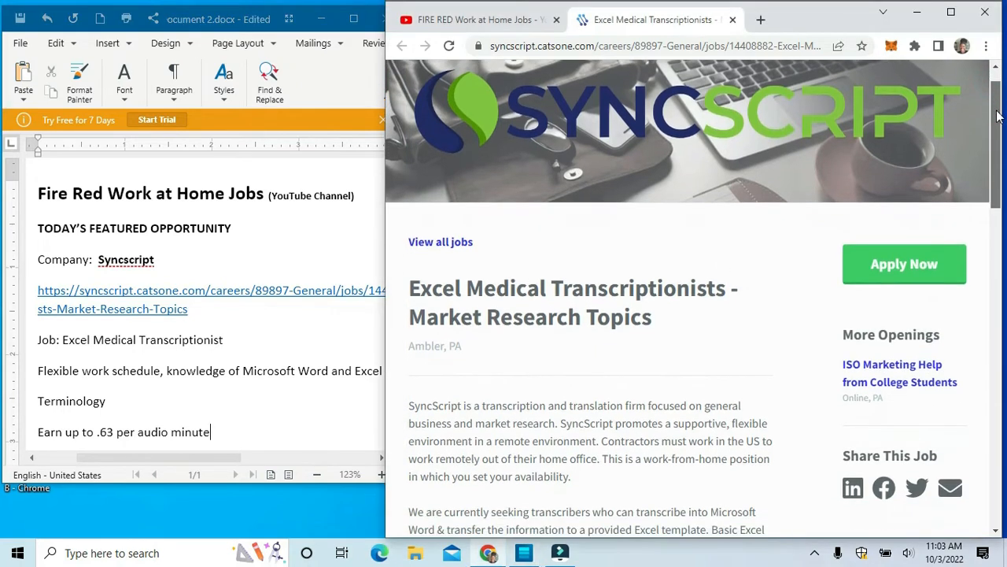
scroll("down", 3)
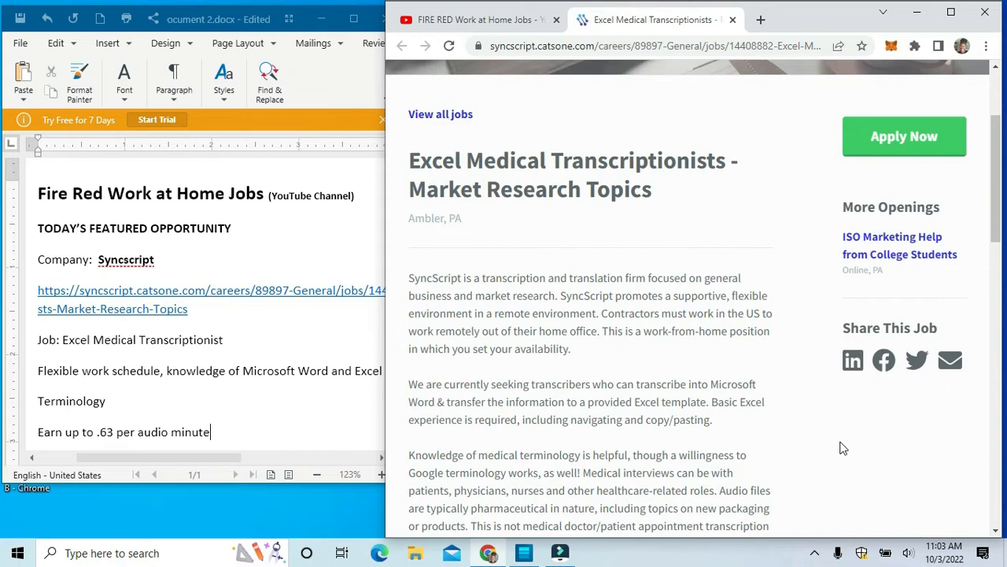
mouse_move(793, 446)
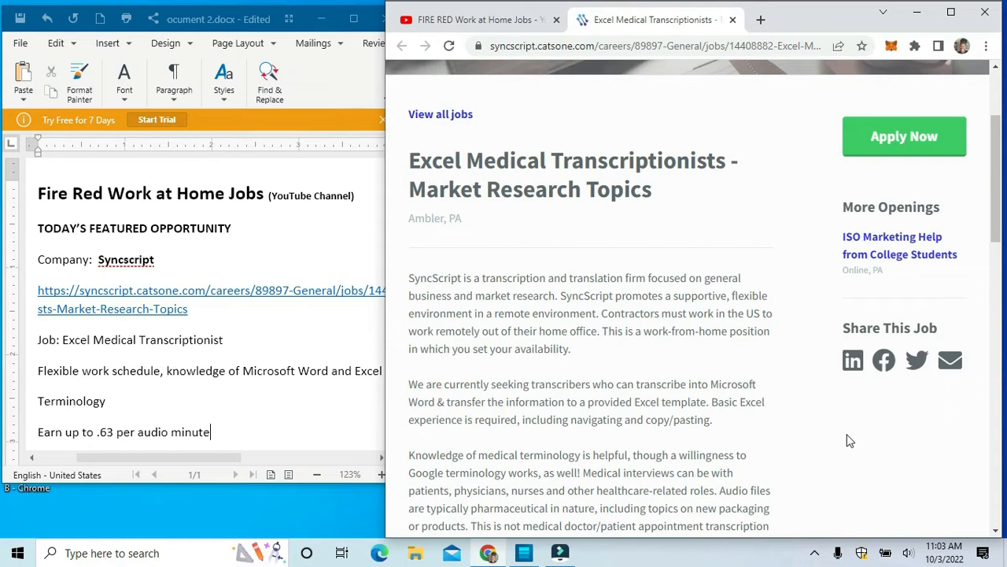
mouse_move(871, 431)
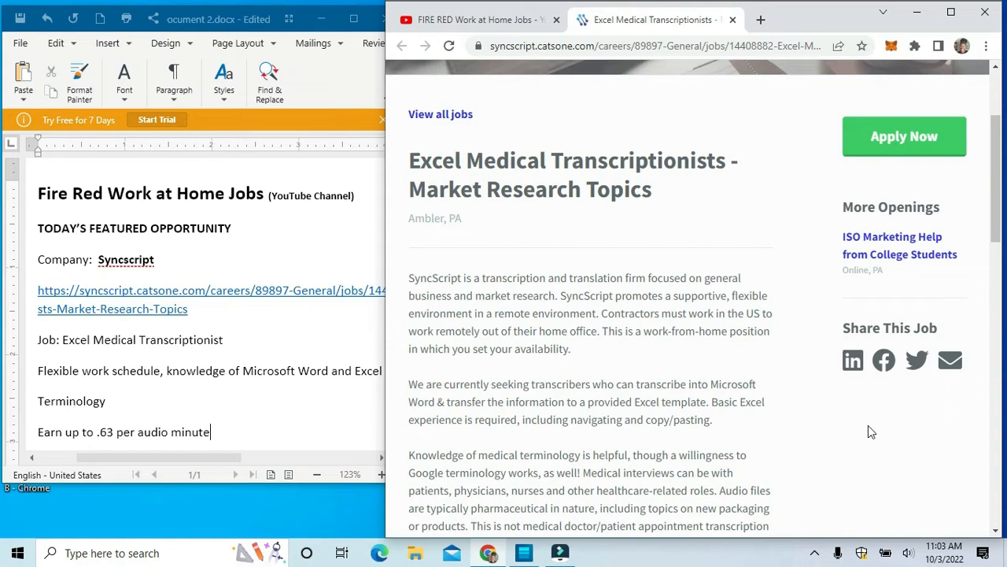
mouse_move(885, 442)
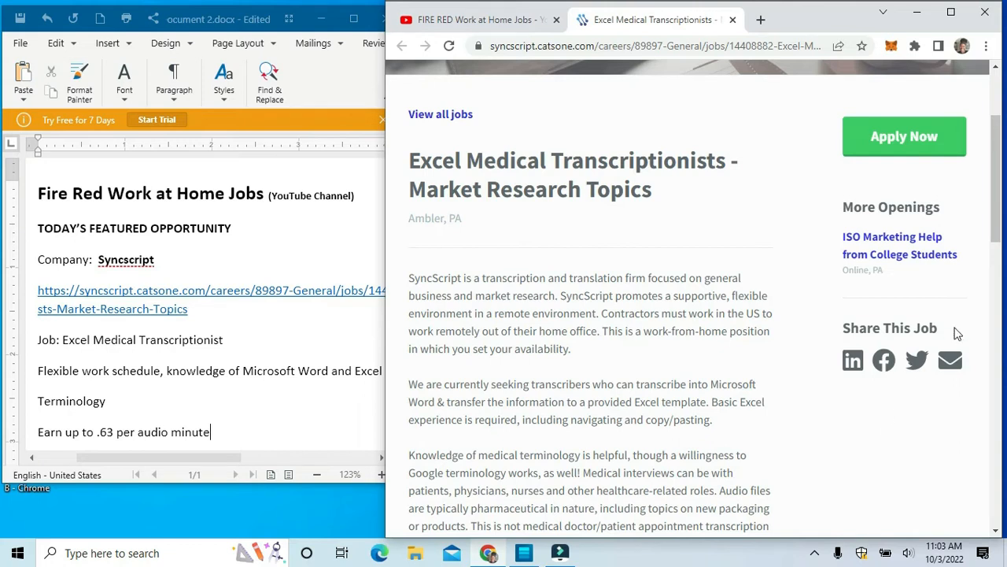
scroll("down", 3)
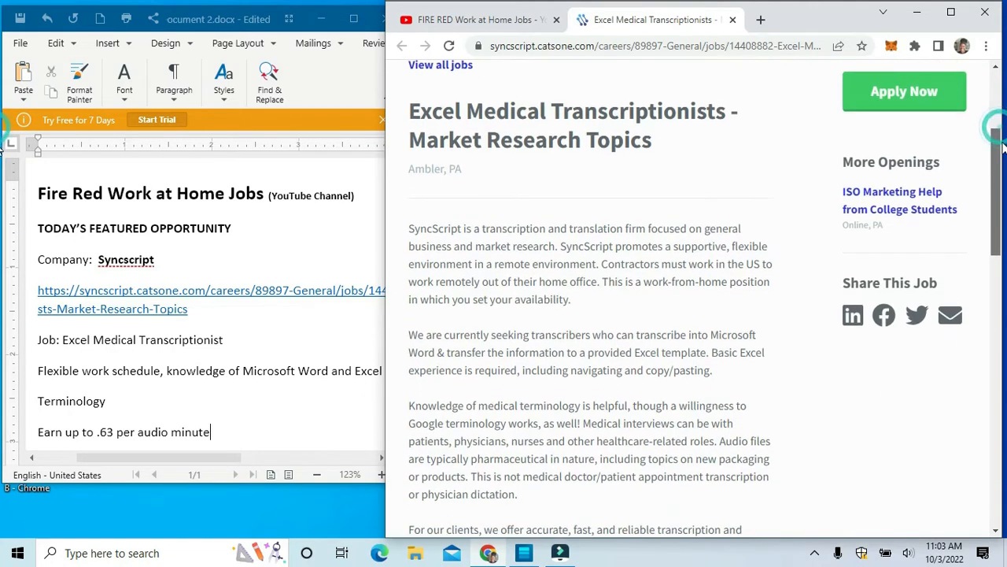
scroll("down", 3)
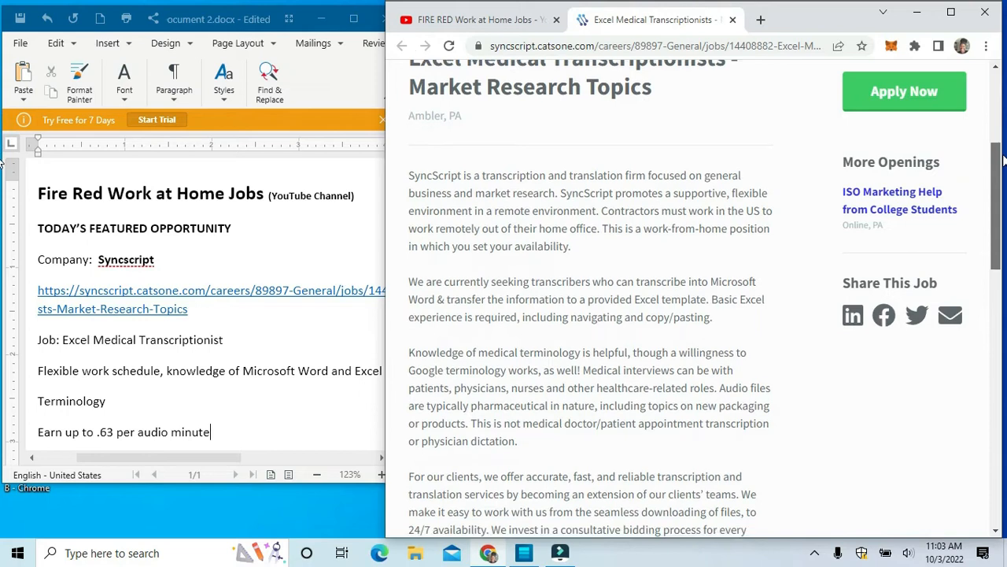
scroll("down", 3)
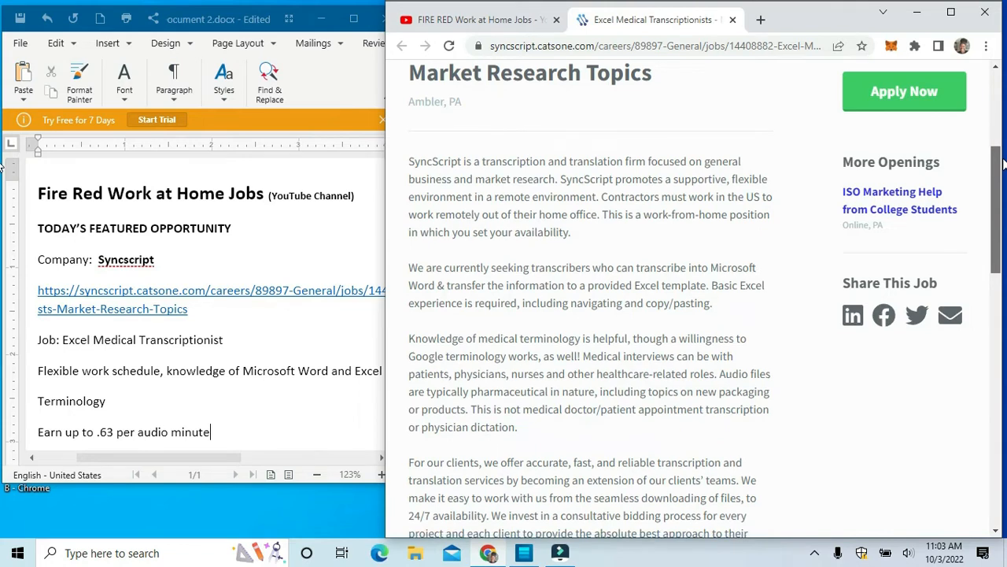
scroll("down", 3)
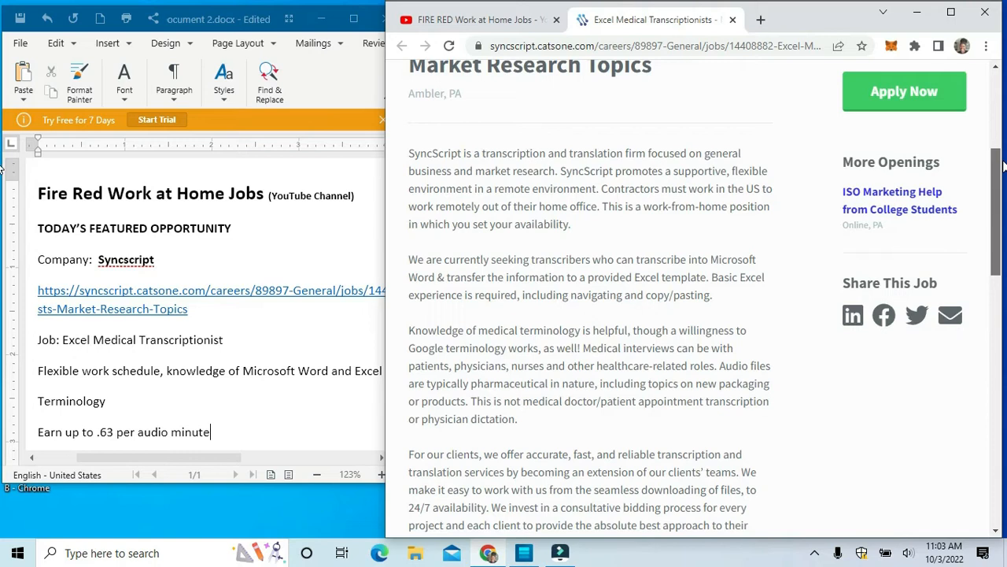
scroll("down", 3)
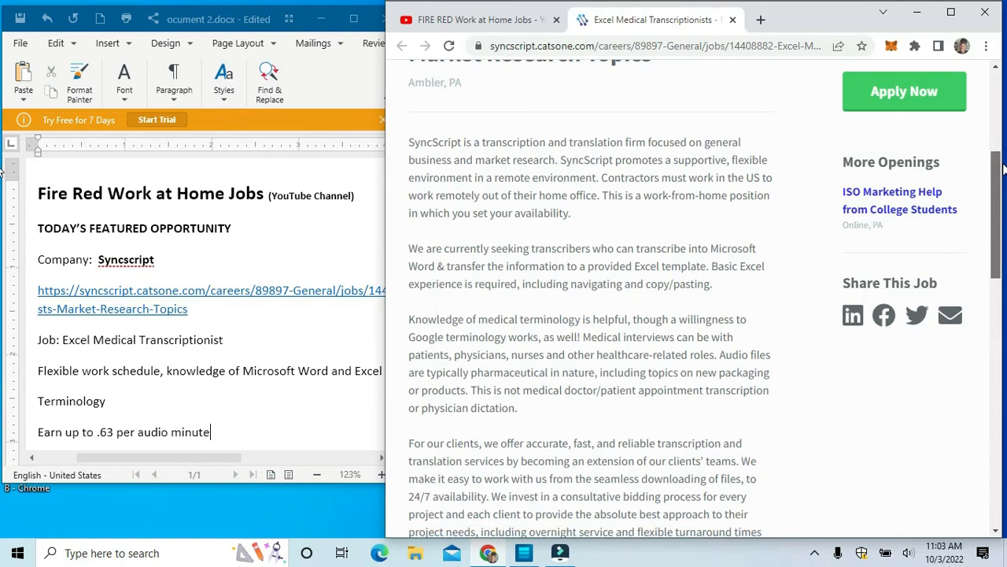
scroll("down", 3)
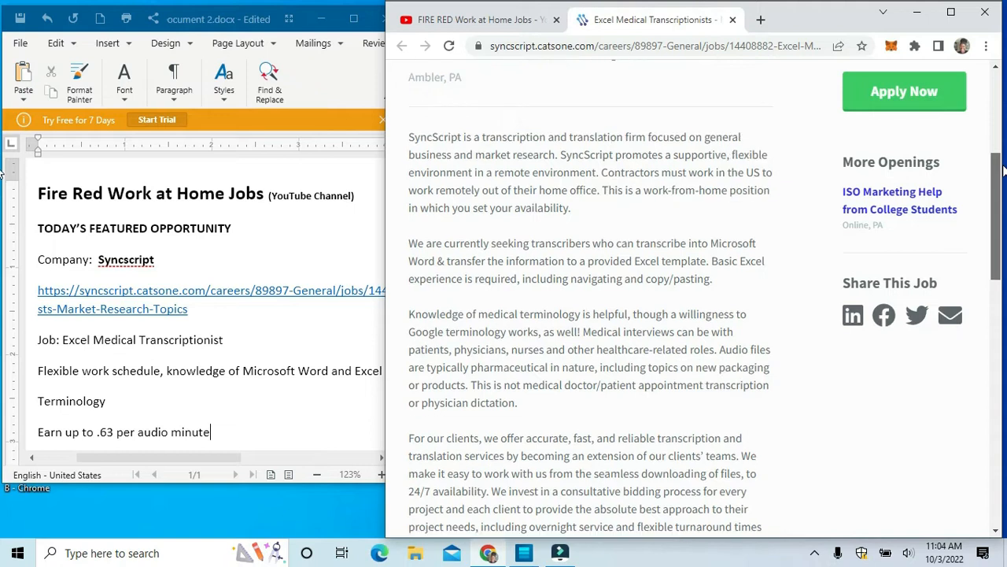
scroll("down", 3)
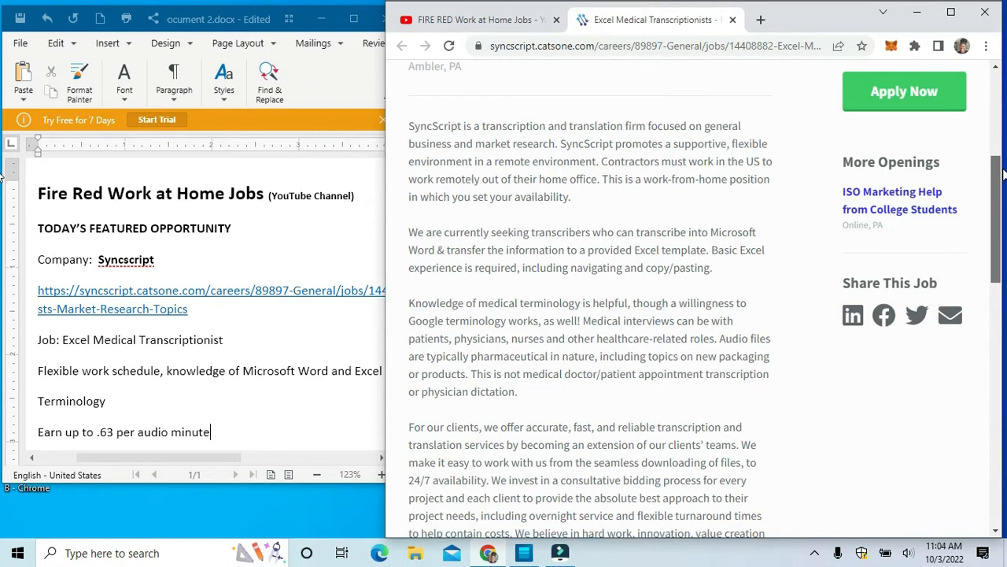
scroll("down", 3)
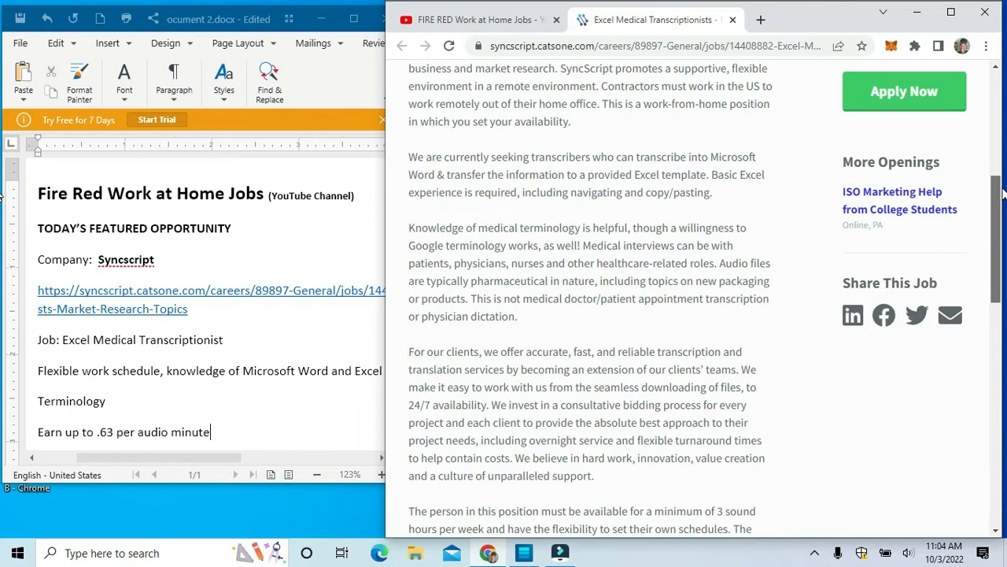
scroll("down", 3)
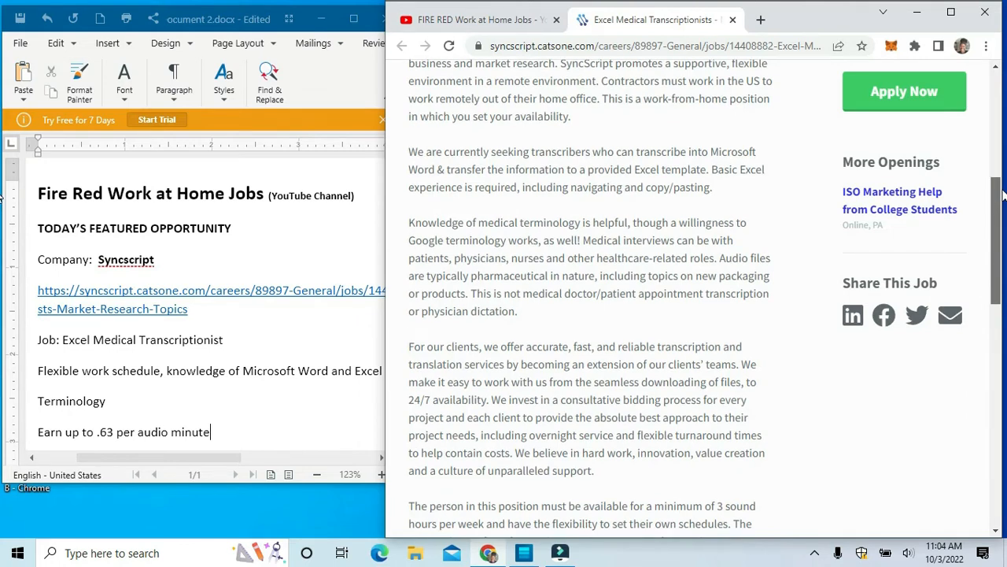
scroll("down", 3)
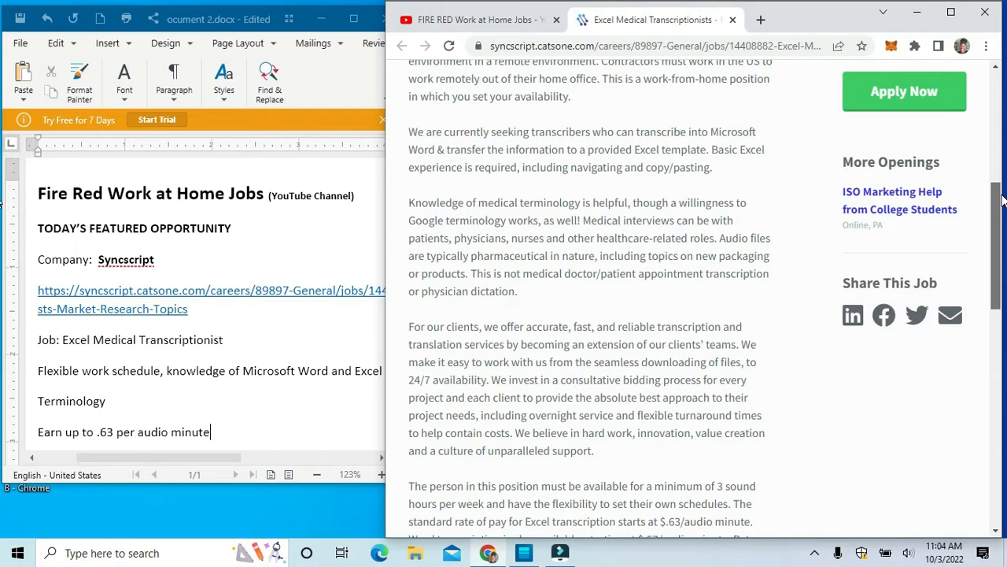
scroll("down", 3)
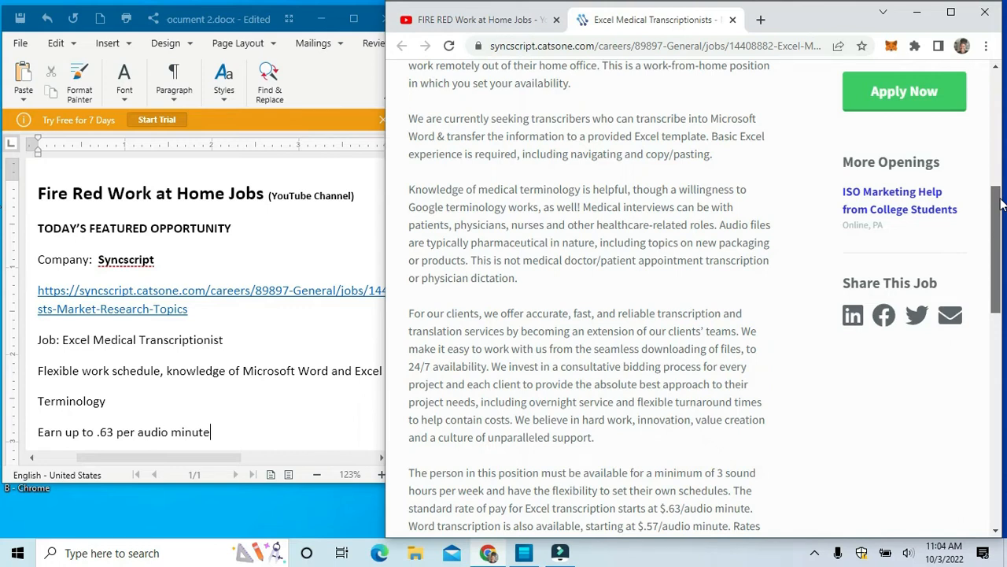
scroll("down", 3)
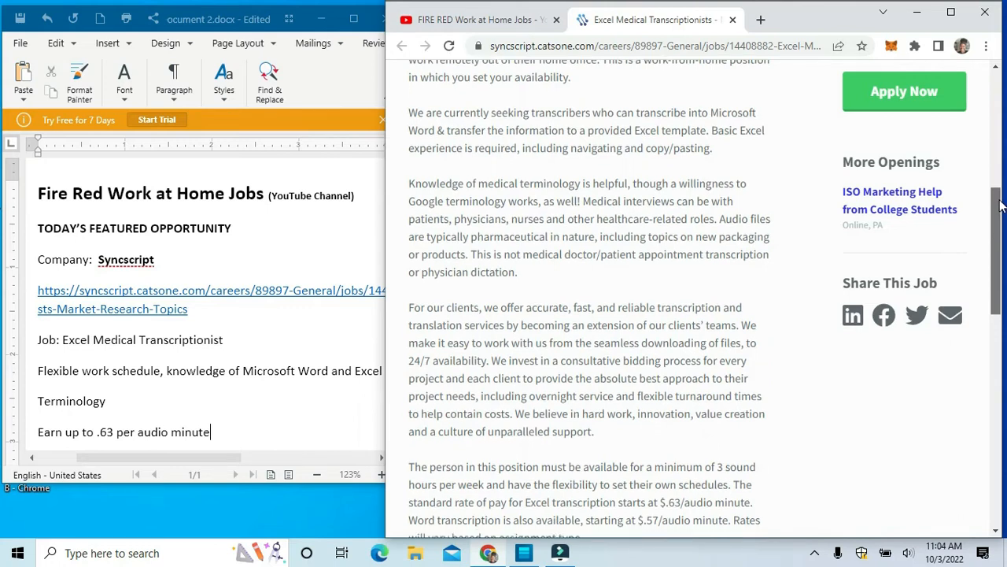
scroll("down", 3)
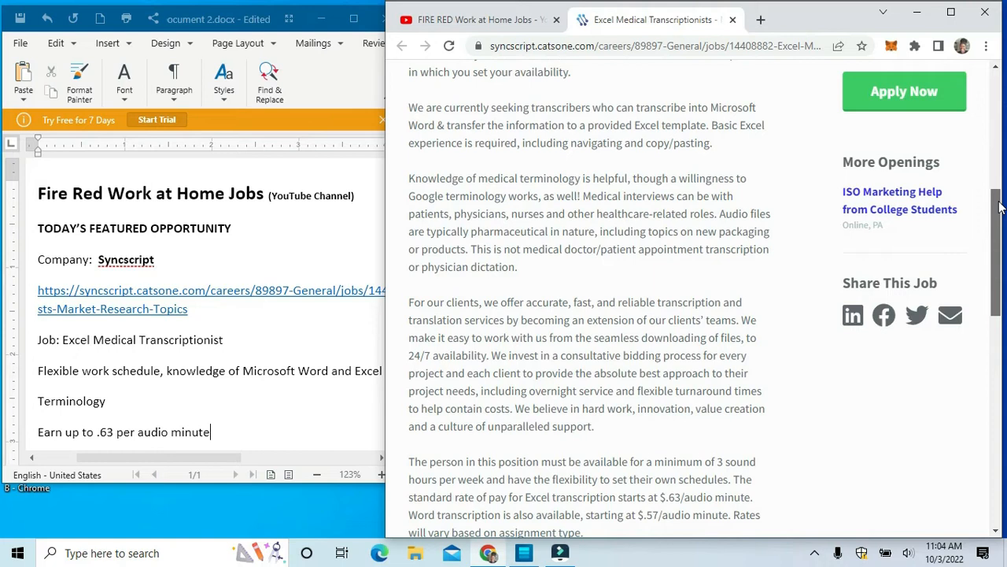
scroll("down", 3)
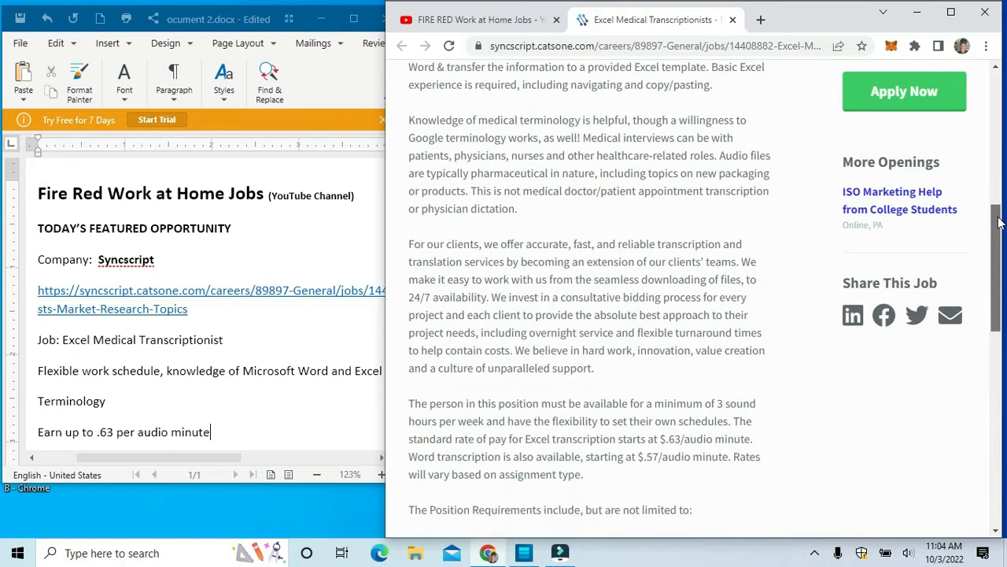
scroll("down", 3)
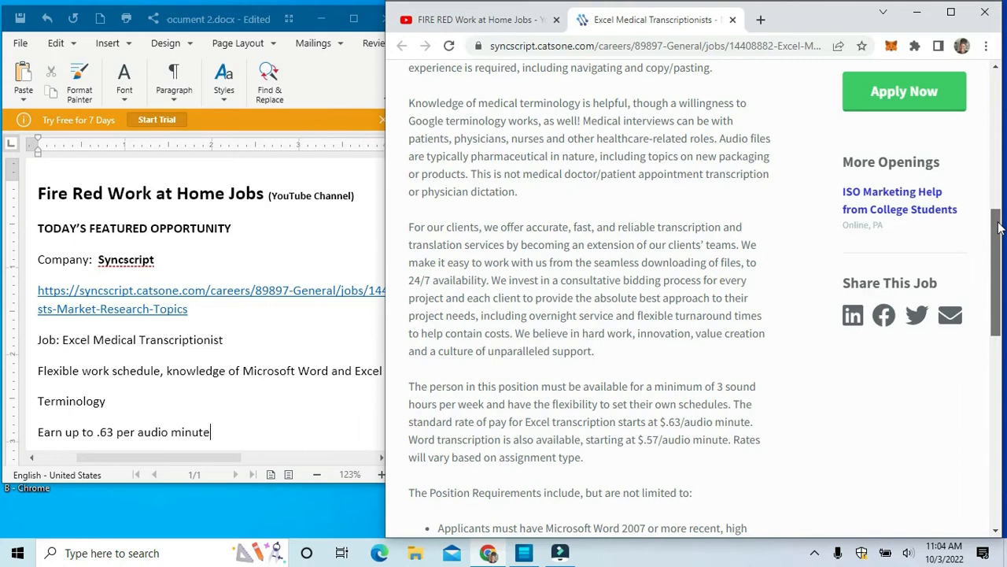
scroll("down", 3)
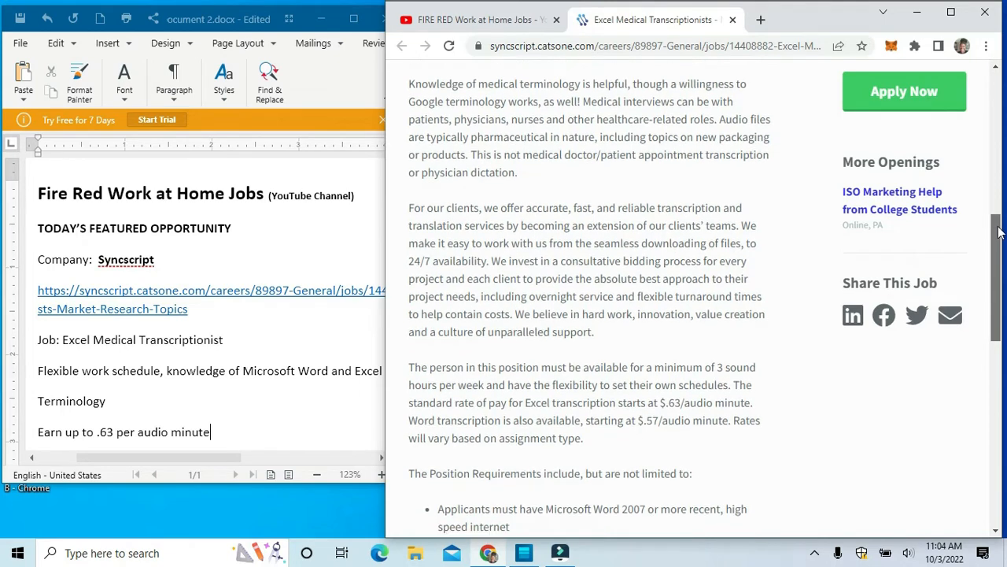
Step: Continue down through the ideal candidate skills until How to Apply appears
scroll("down", 3)
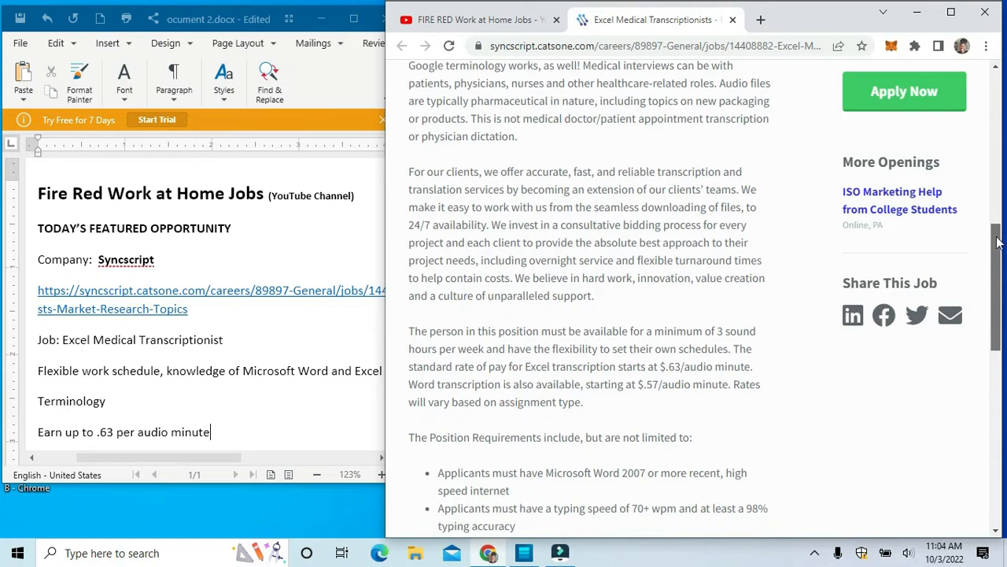
scroll("down", 3)
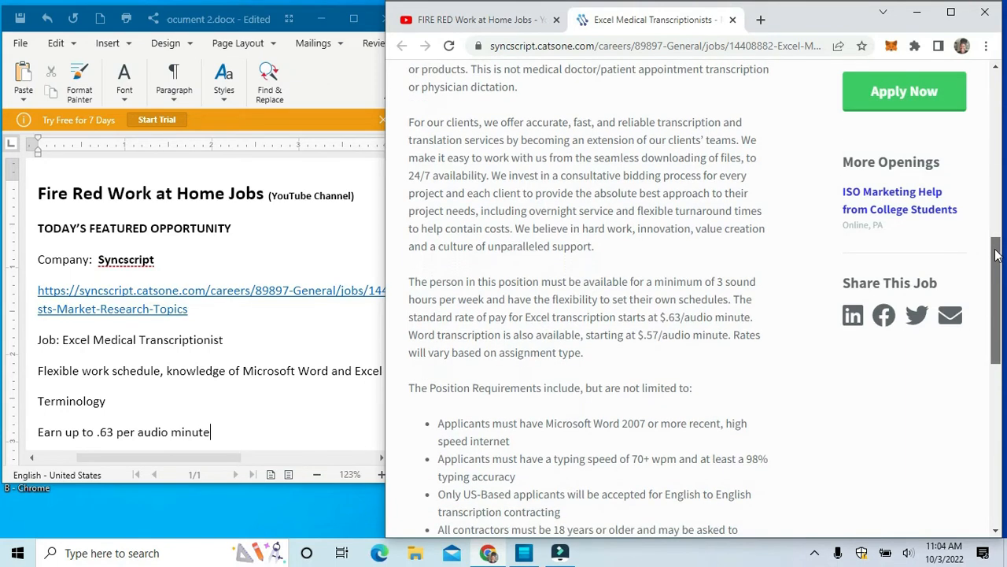
scroll("down", 3)
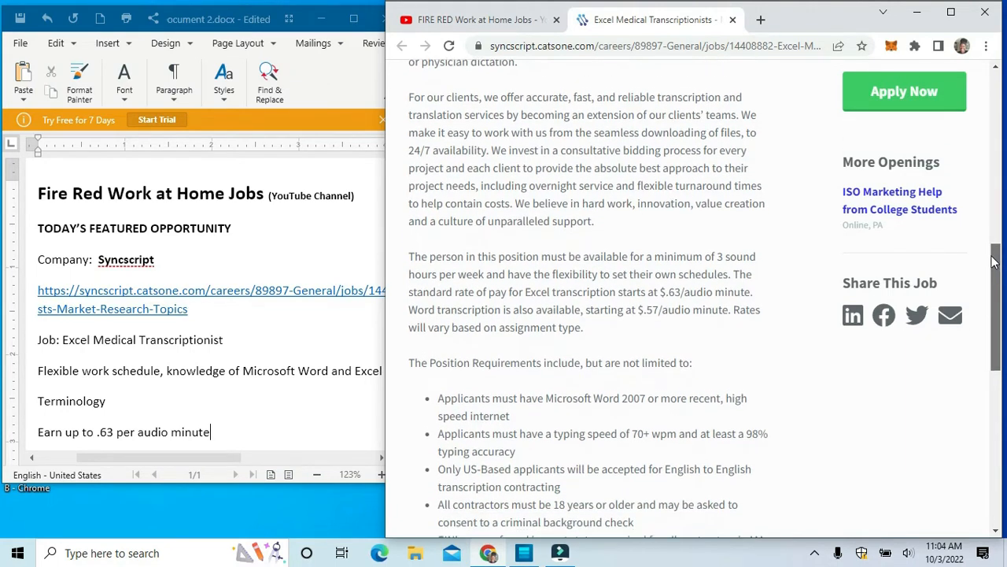
scroll("down", 3)
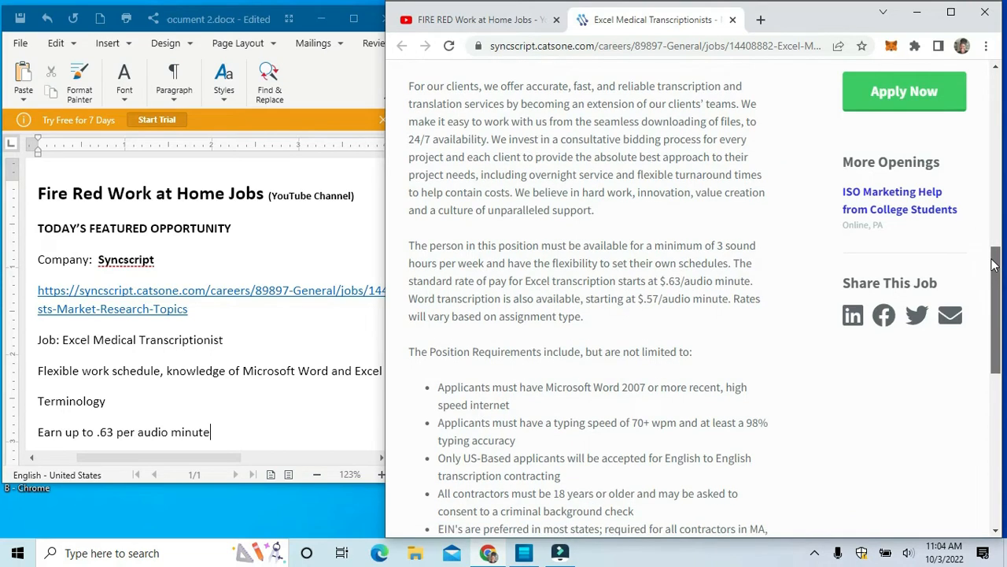
scroll("down", 3)
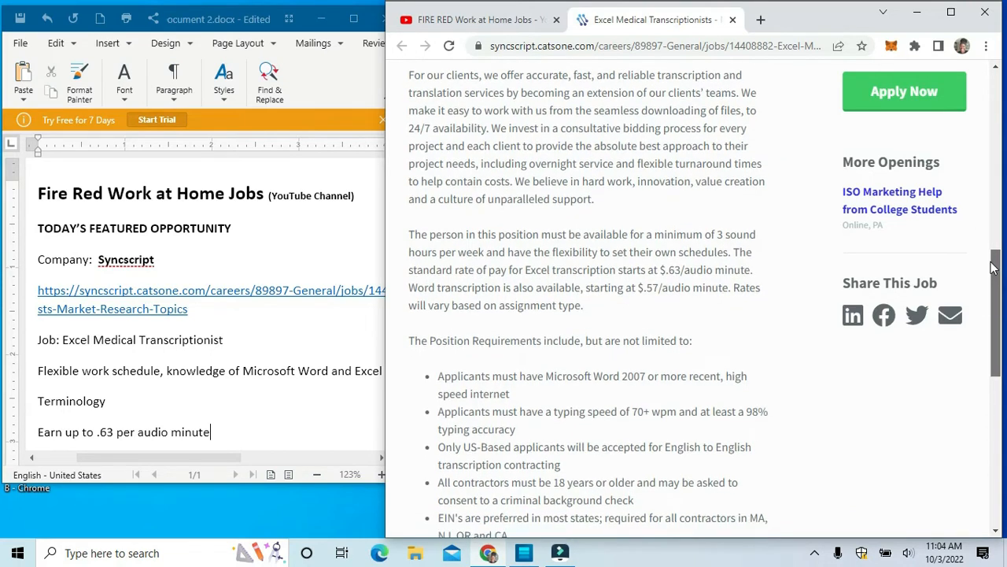
scroll("down", 3)
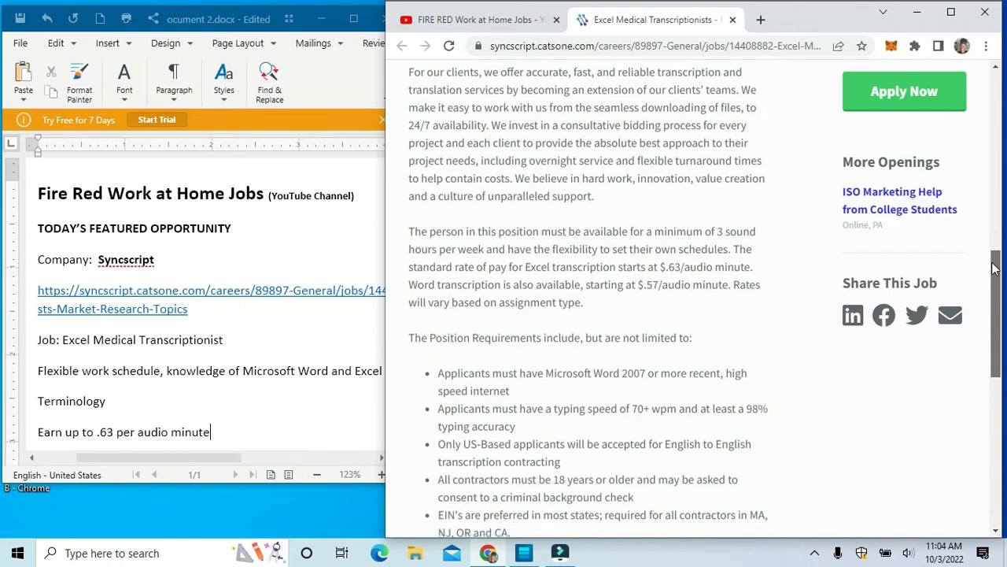
scroll("down", 3)
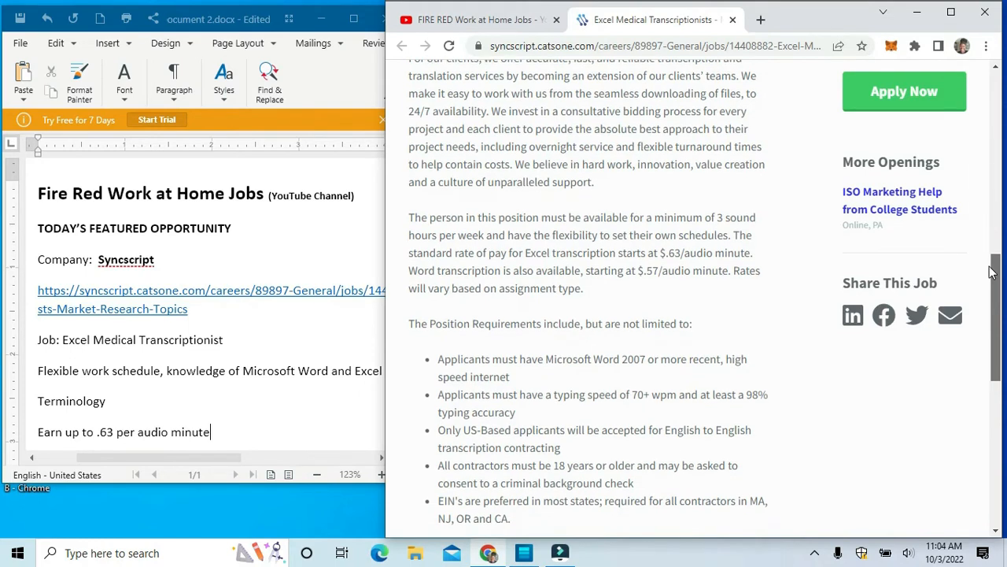
scroll("down", 3)
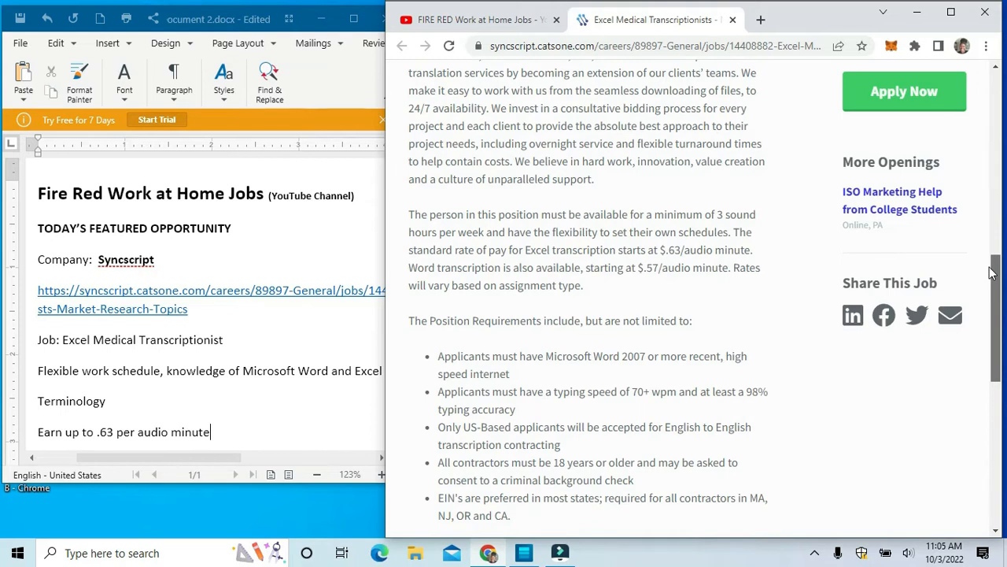
scroll("down", 3)
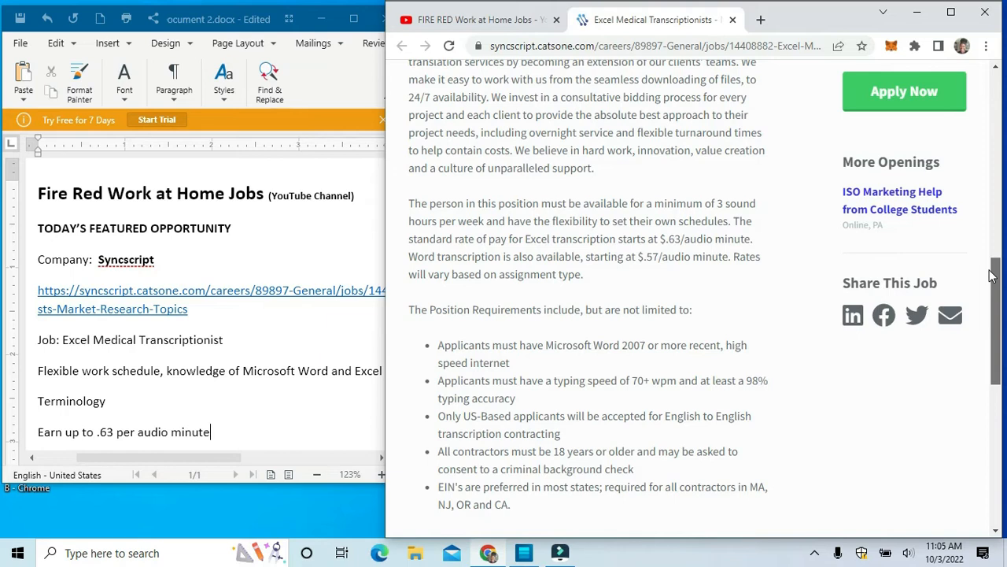
scroll("down", 3)
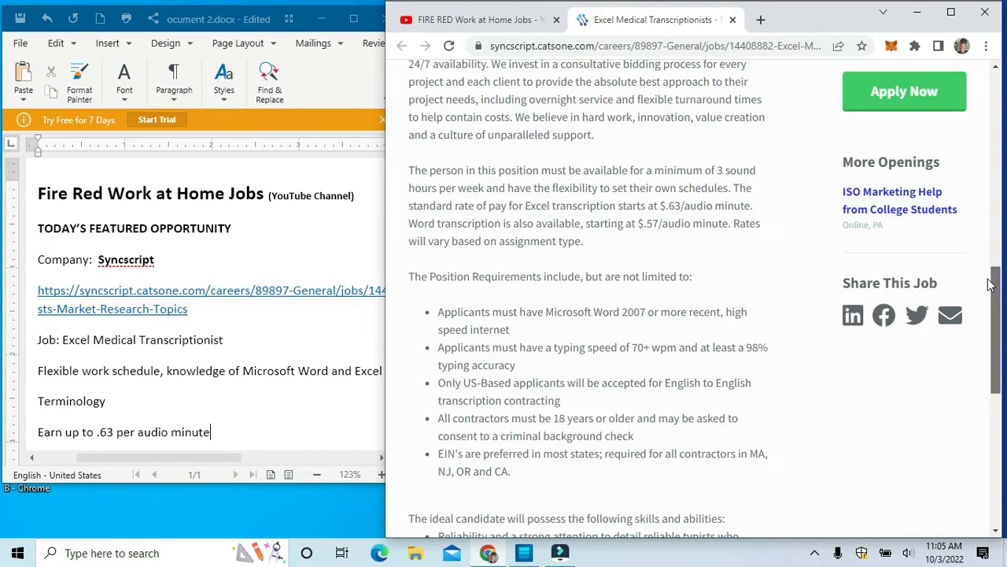
scroll("down", 3)
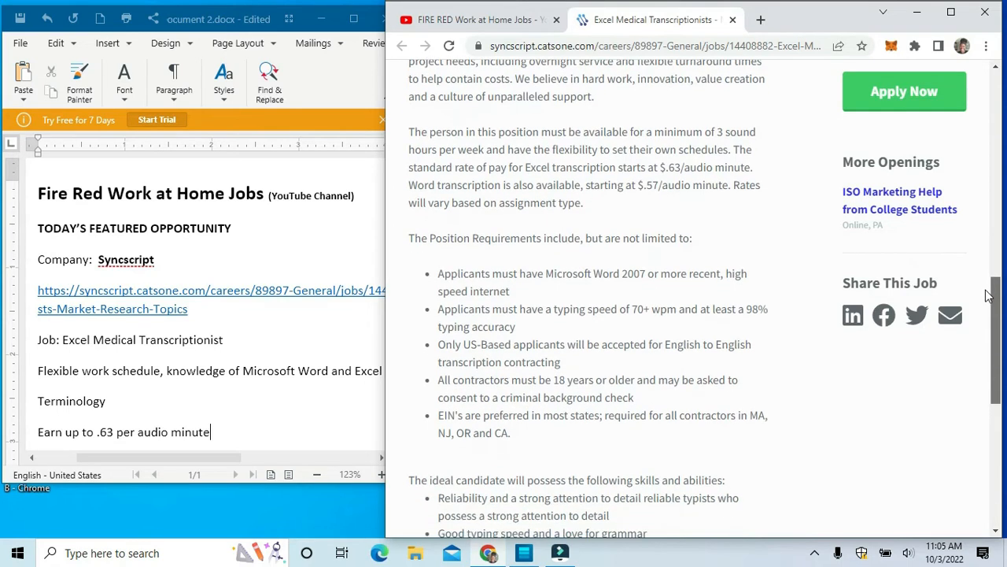
scroll("down", 3)
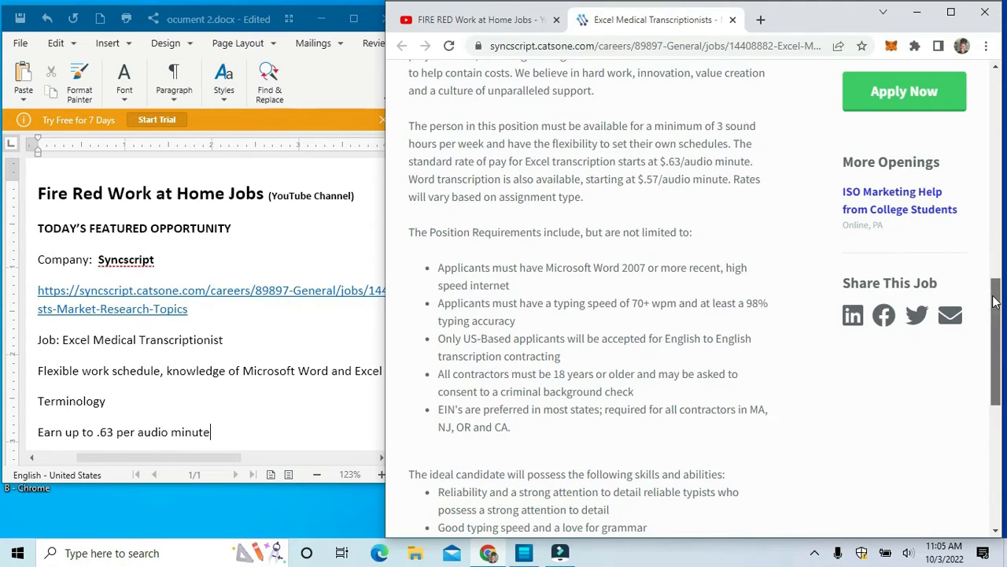
scroll("down", 3)
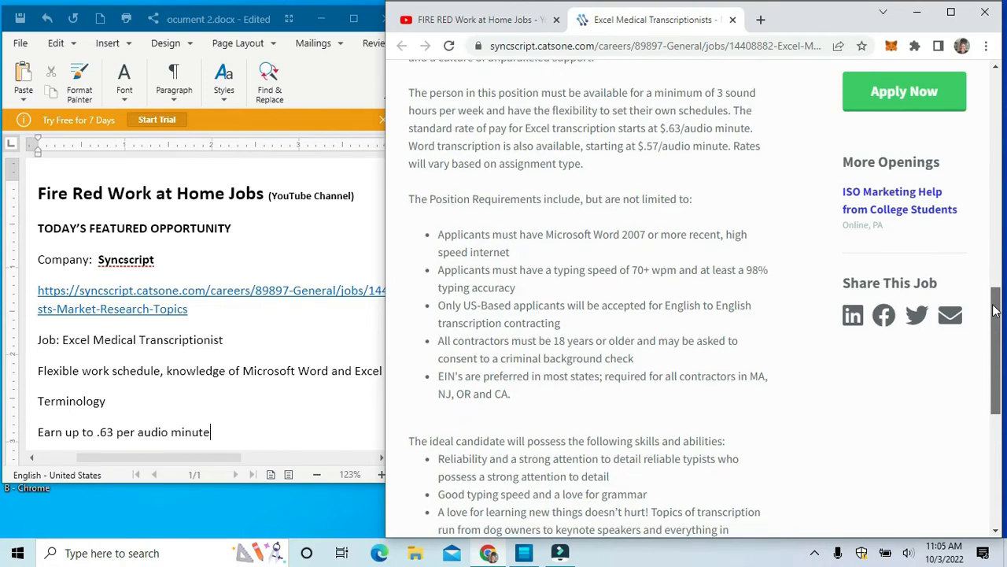
scroll("down", 3)
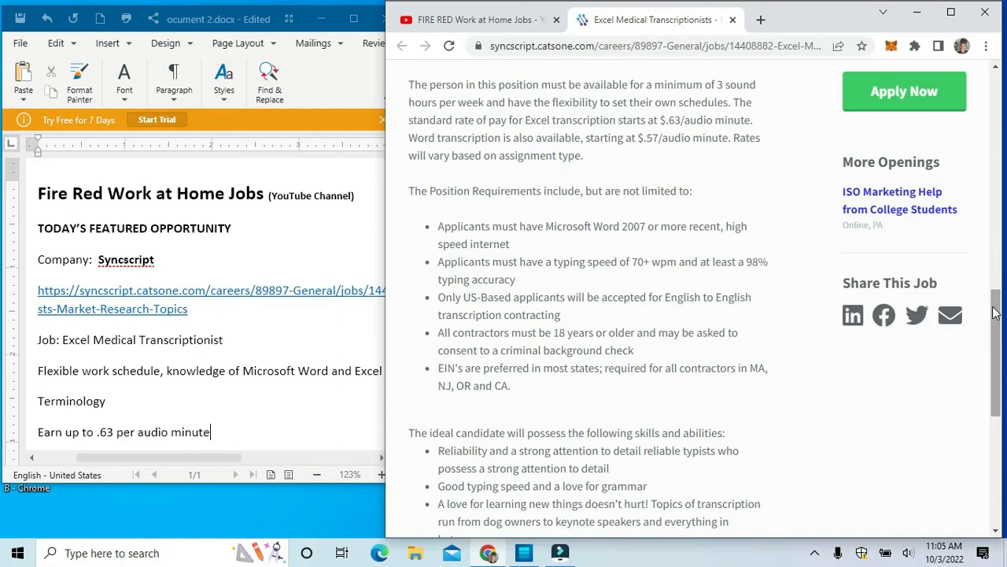
scroll("down", 3)
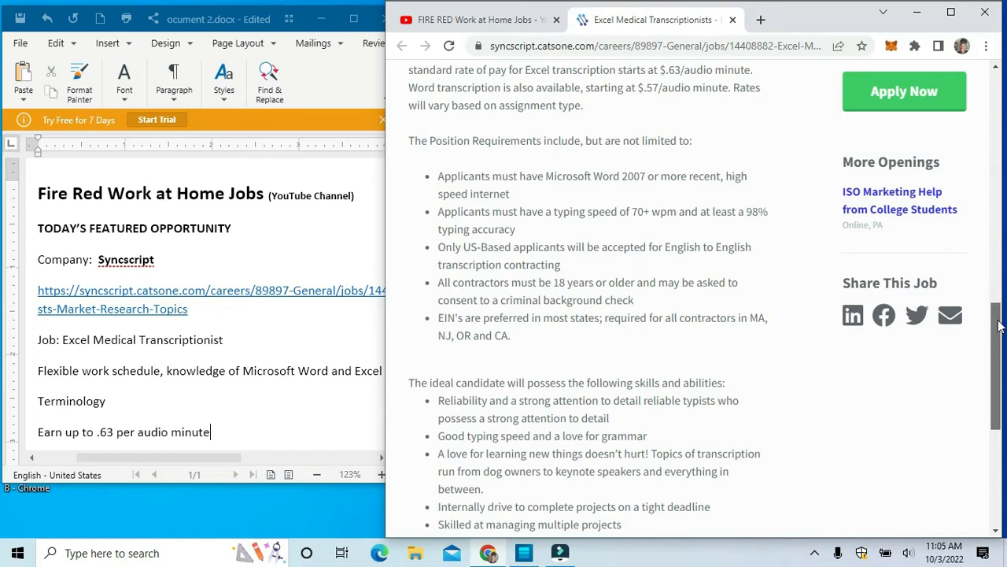
scroll("down", 3)
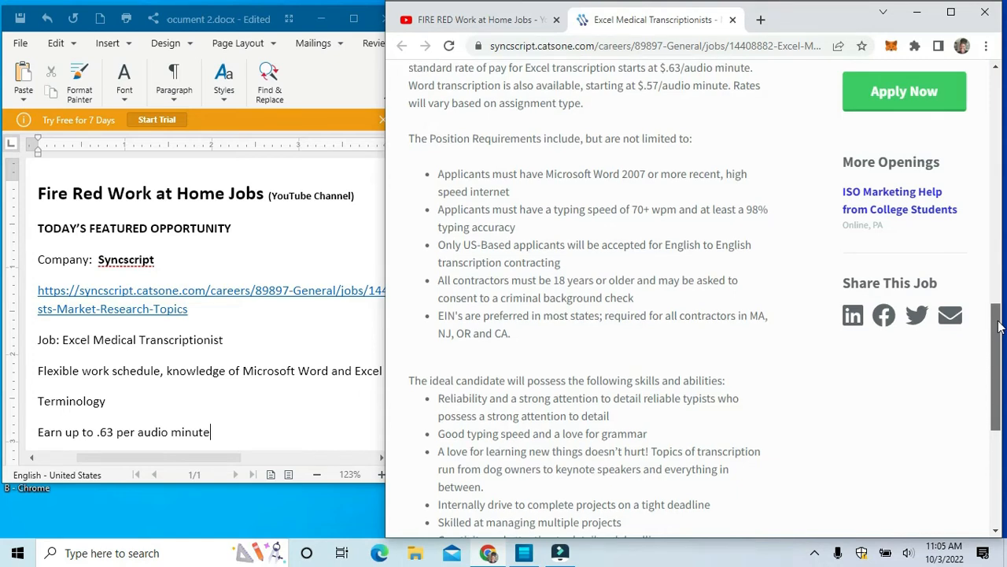
scroll("down", 3)
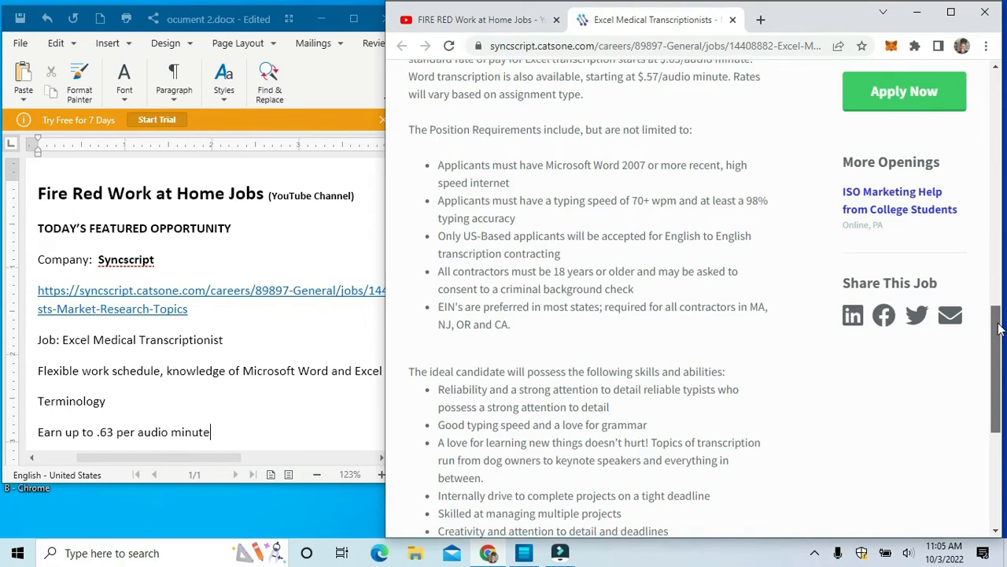
scroll("down", 3)
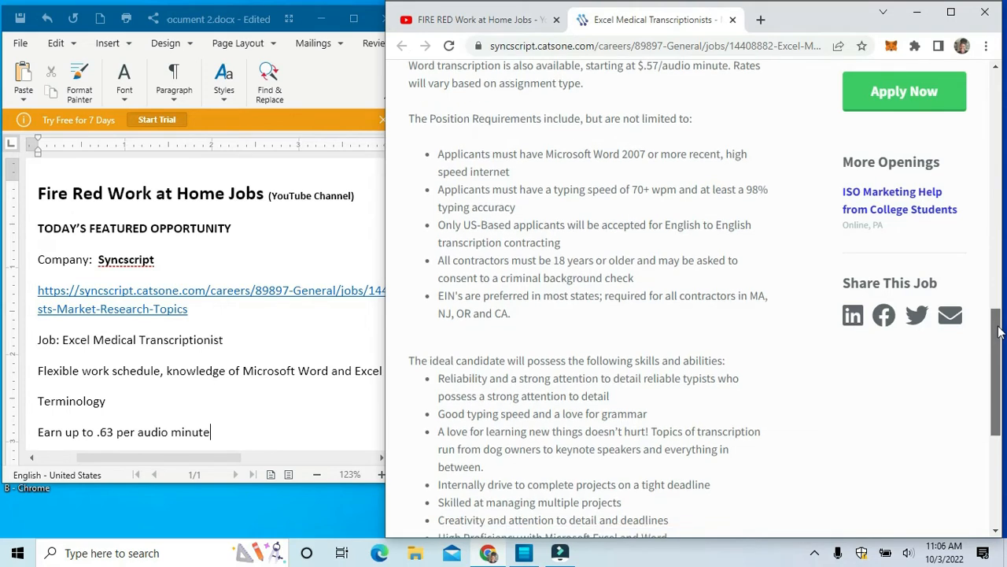
scroll("down", 3)
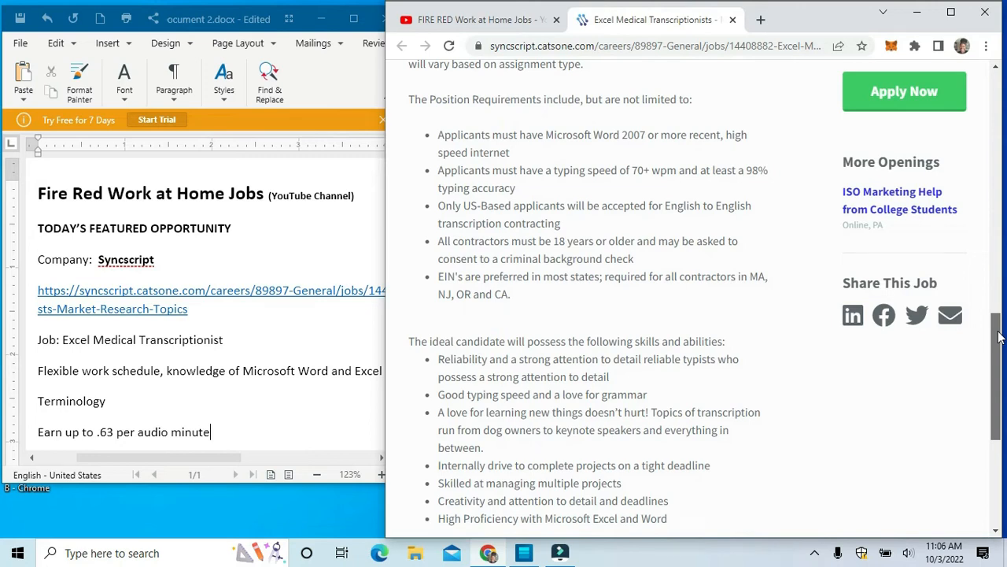
scroll("down", 3)
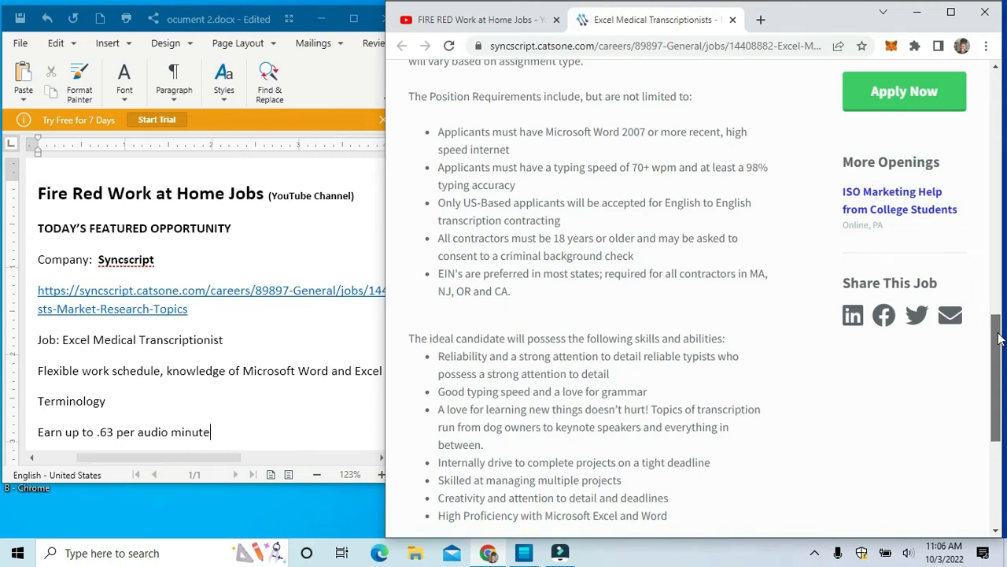
scroll("down", 3)
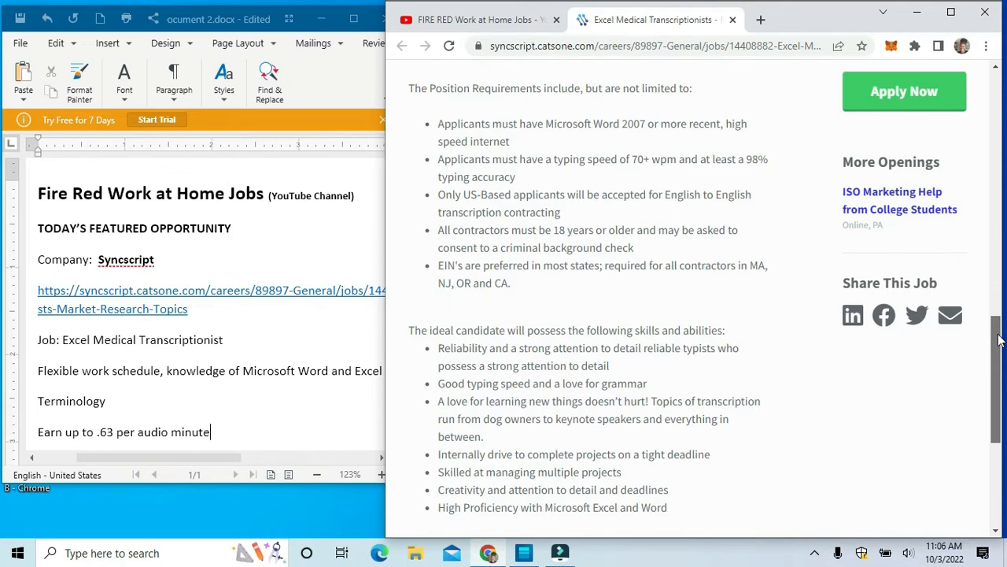
scroll("down", 3)
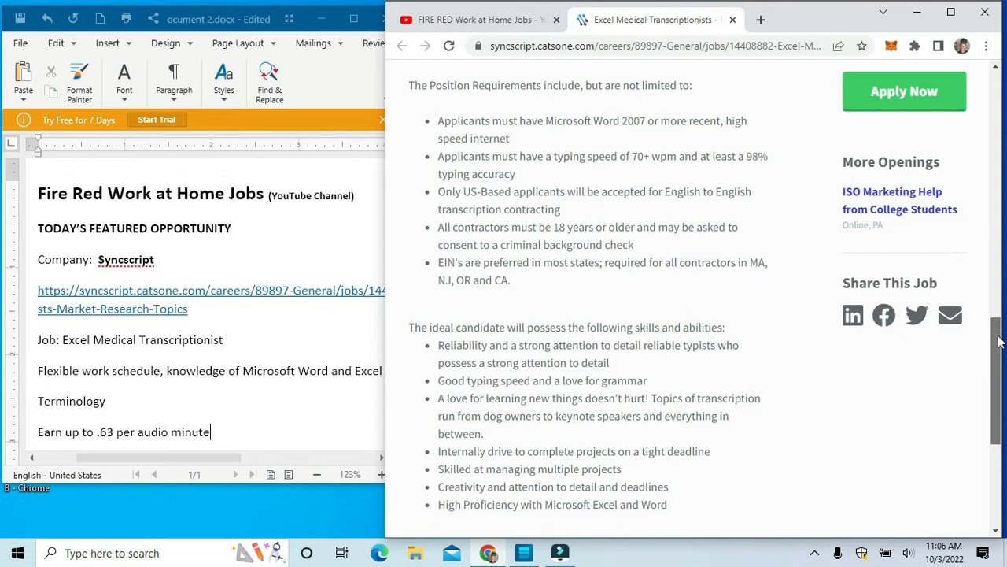
scroll("down", 3)
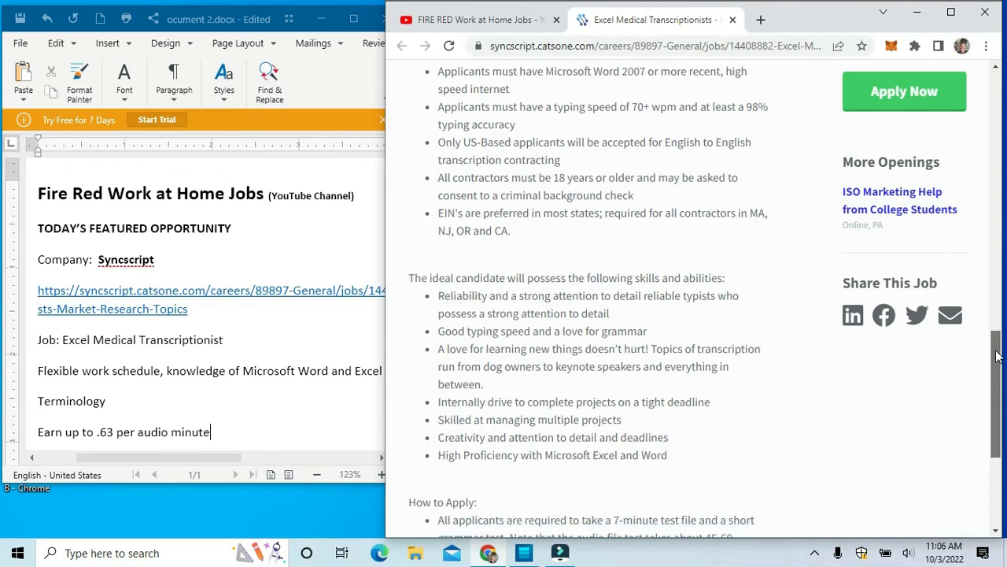
Step: Scroll through the How to Apply testing note, then back to the posting's title and Apply Now
scroll("down", 3)
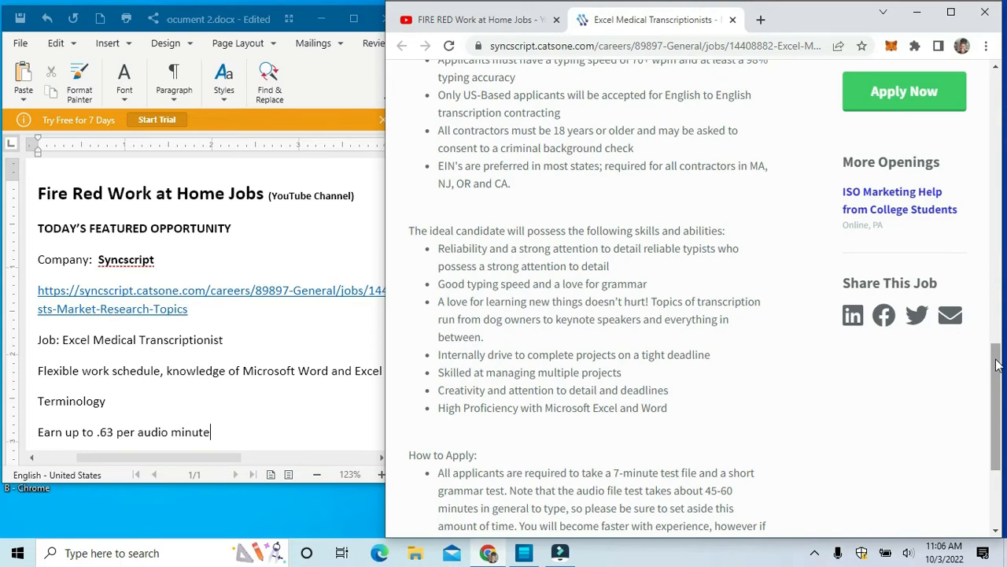
scroll("down", 3)
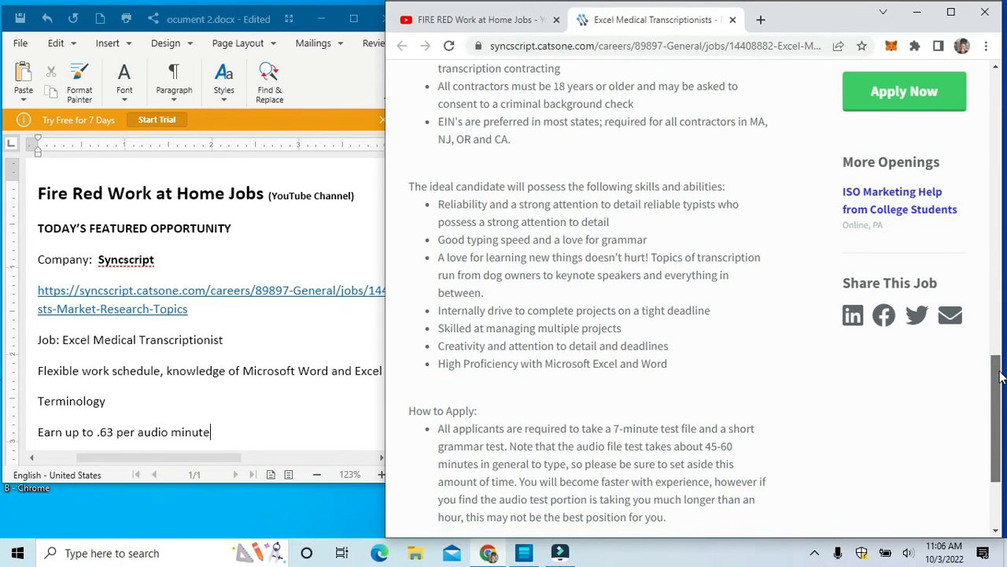
scroll("down", 3)
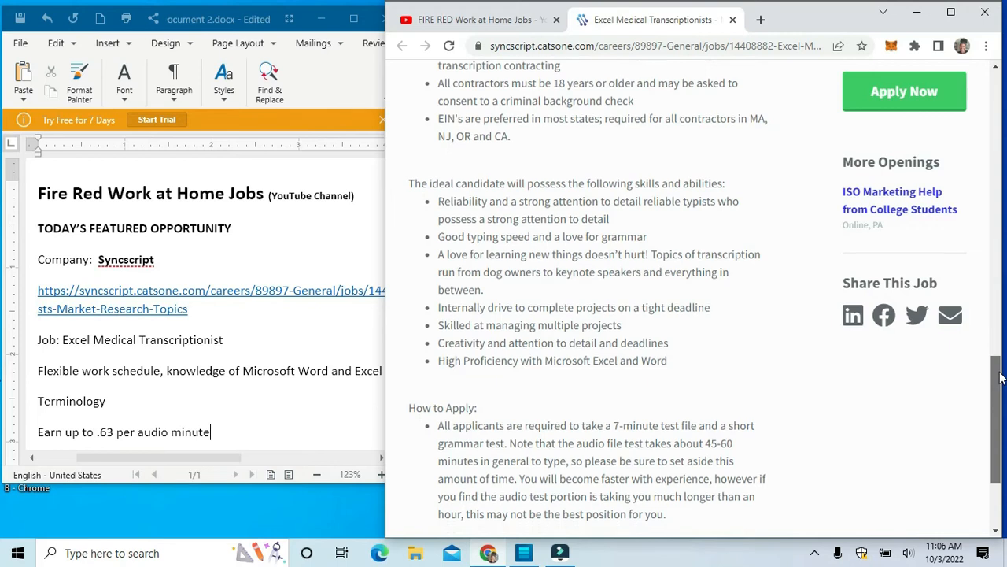
scroll("down", 3)
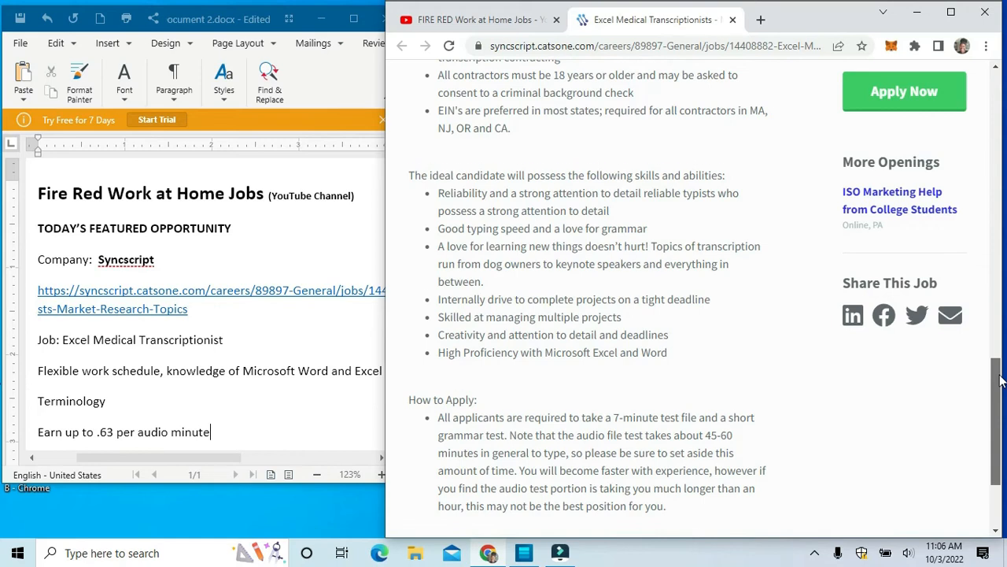
scroll("down", 3)
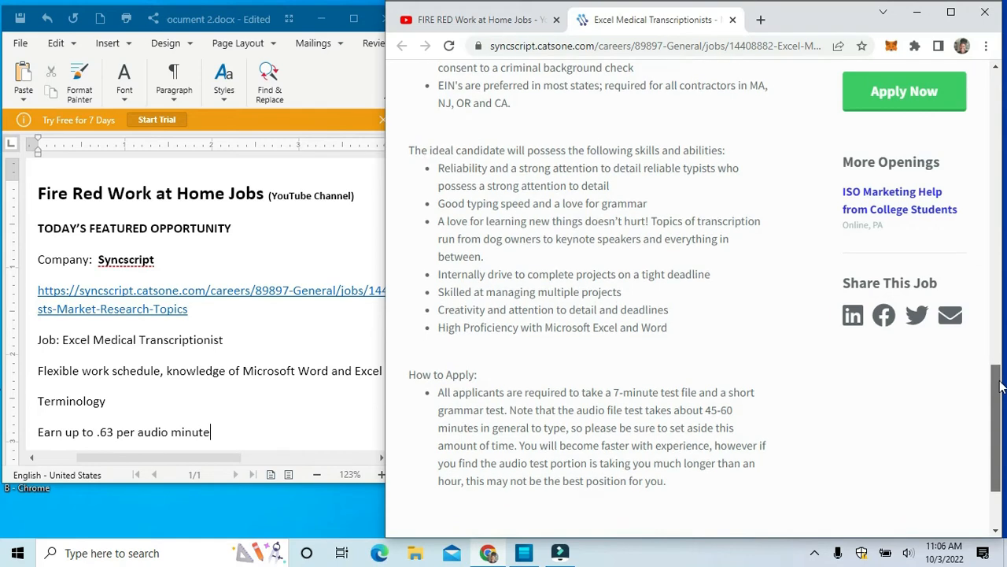
scroll("down", 3)
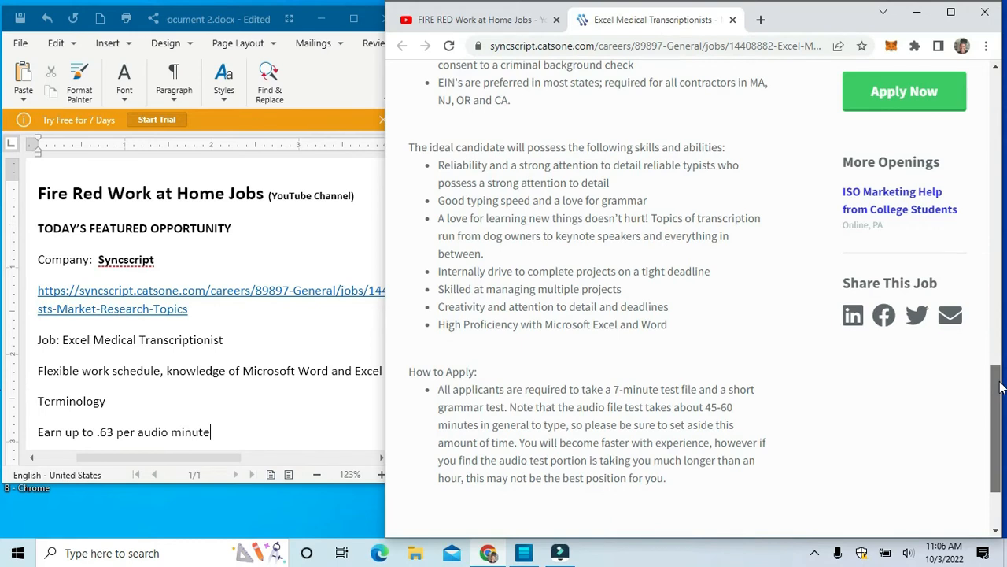
scroll("down", 3)
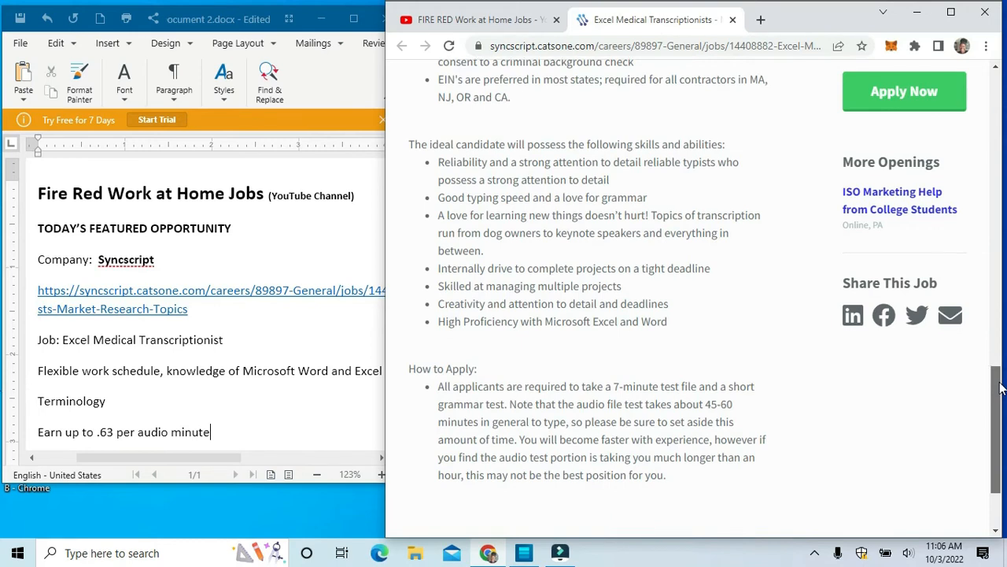
scroll("down", 3)
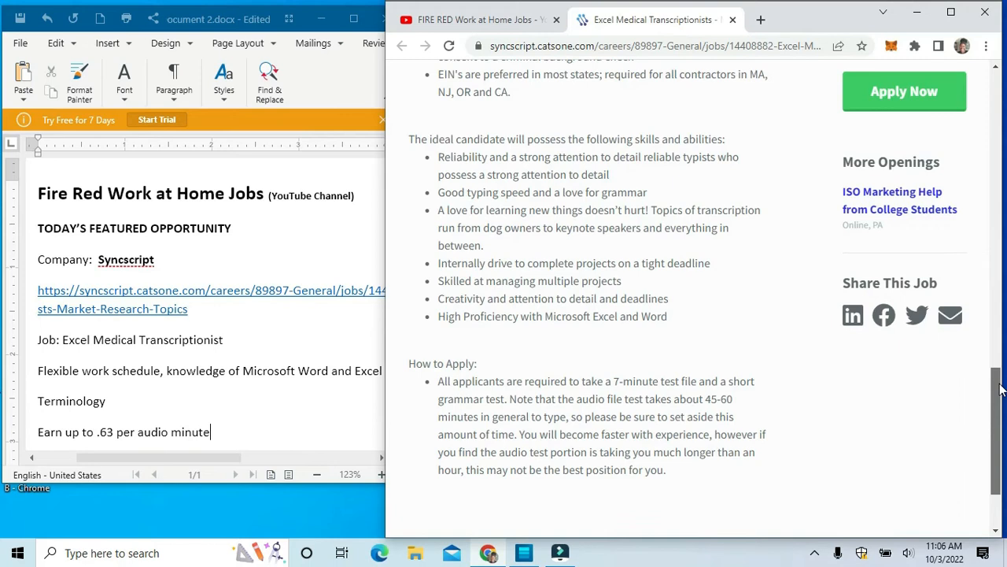
scroll("down", 3)
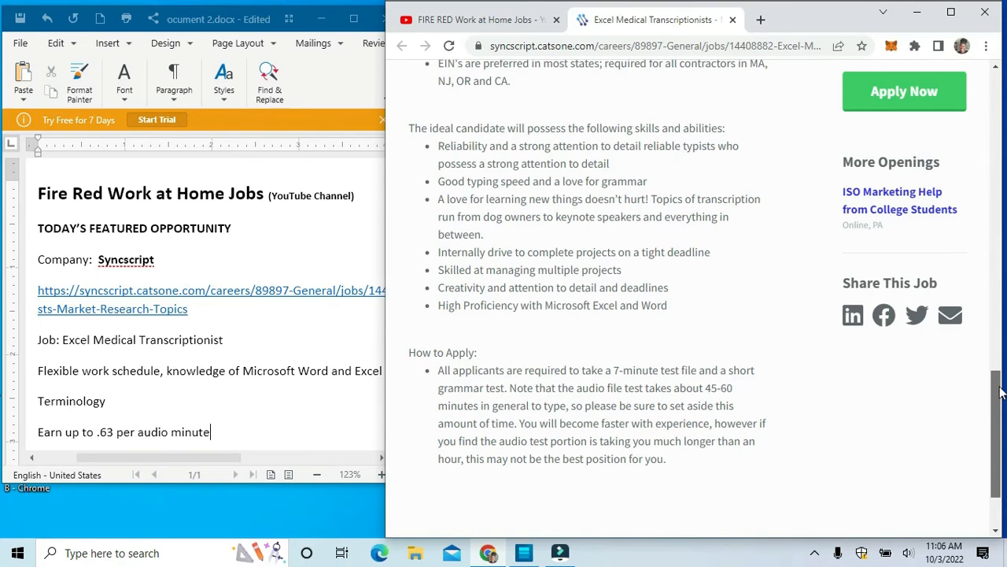
scroll("down", 3)
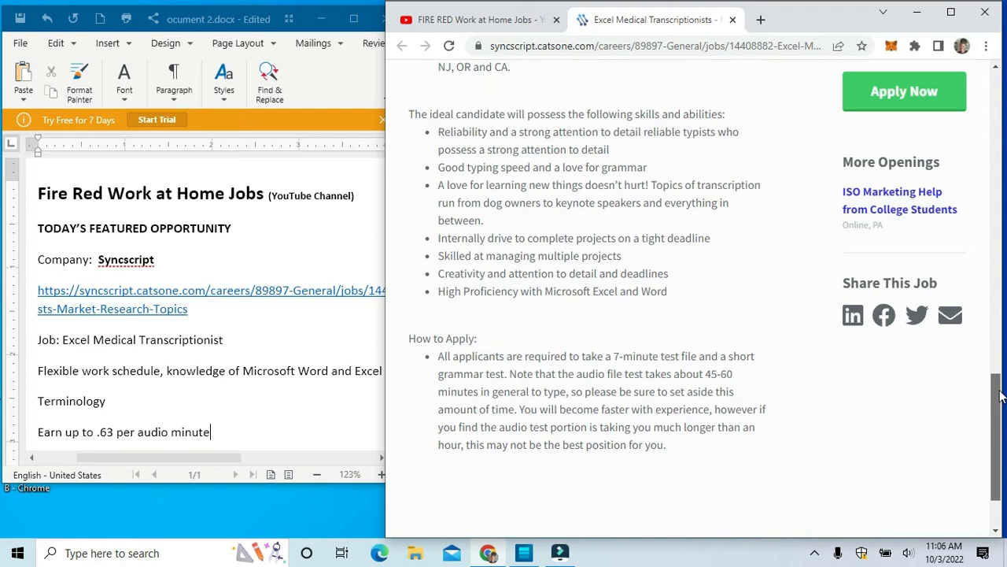
scroll("down", 3)
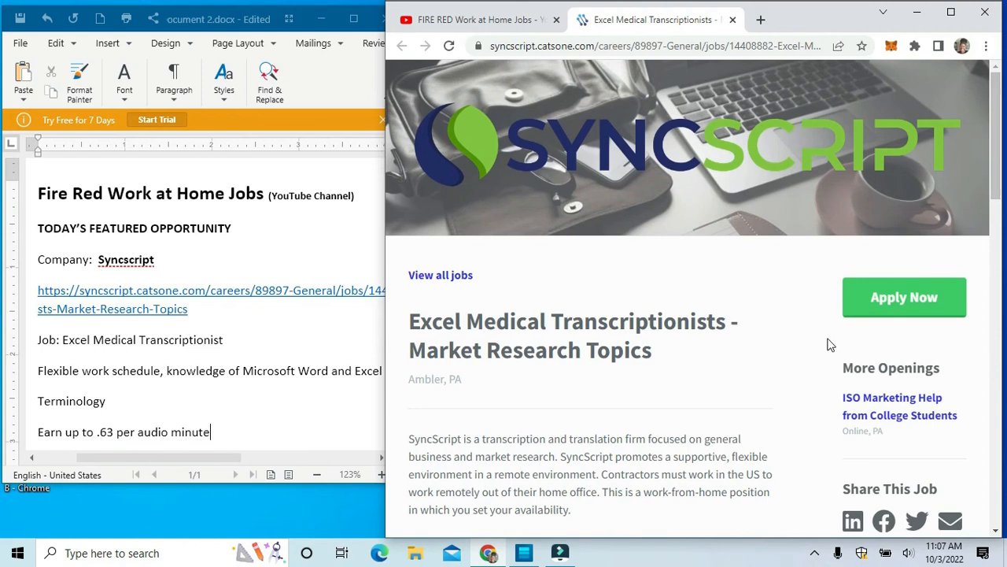
left_click(903, 297)
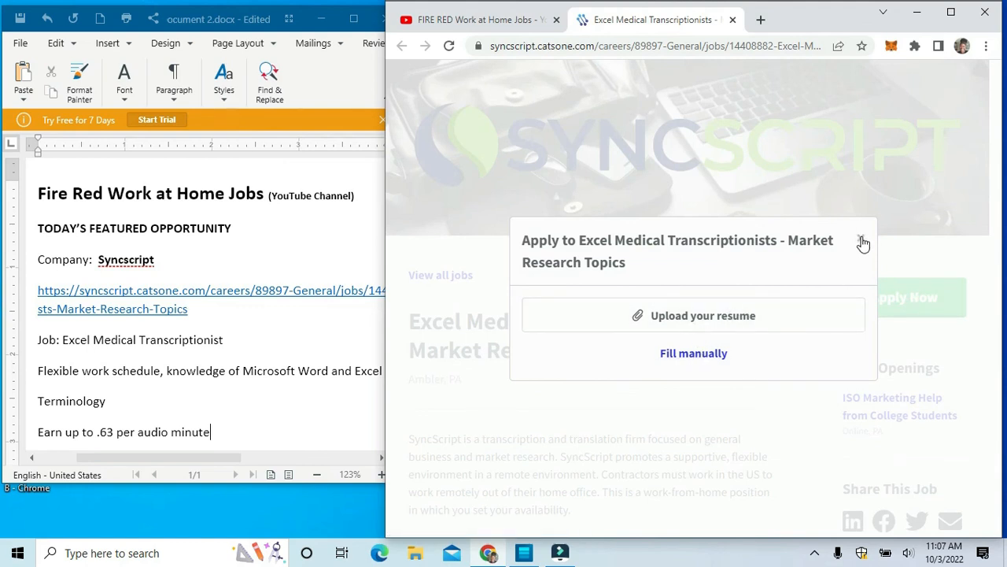
left_click(864, 243)
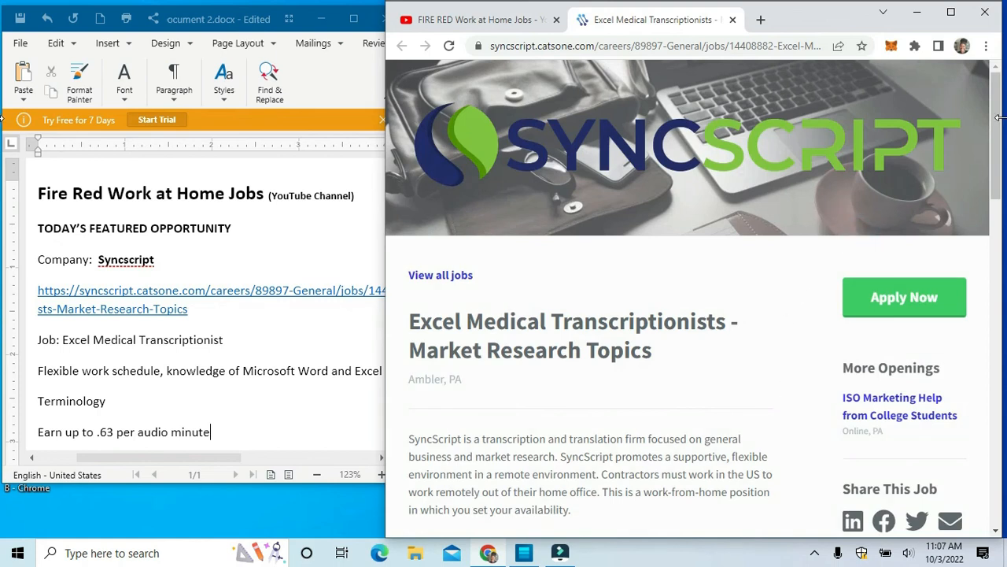
scroll("down", 3)
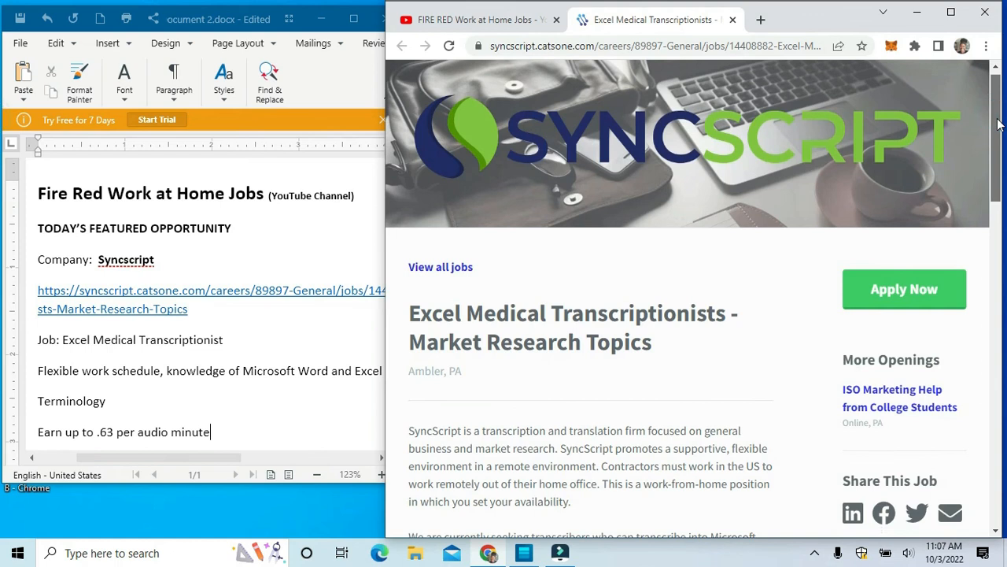
scroll("down", 3)
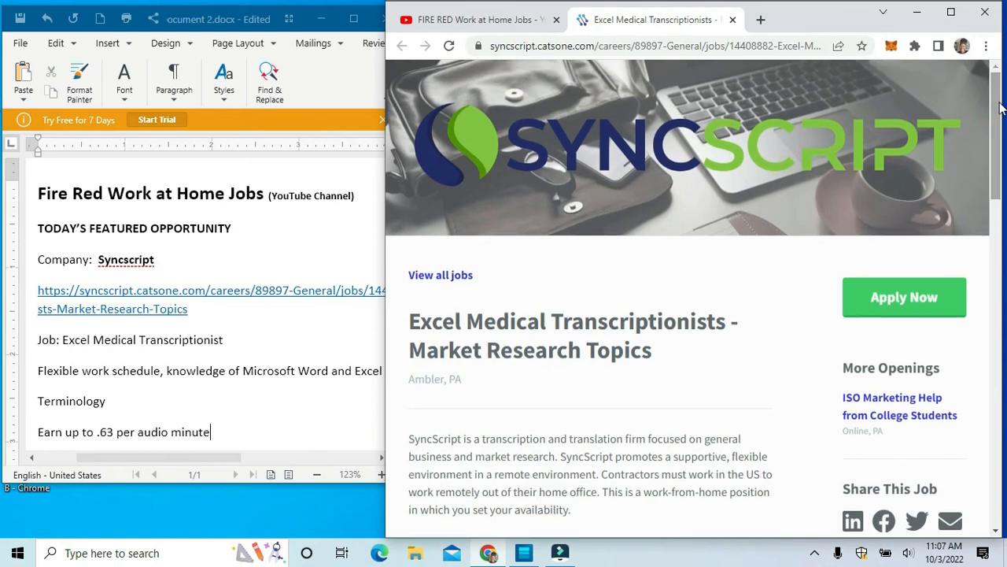